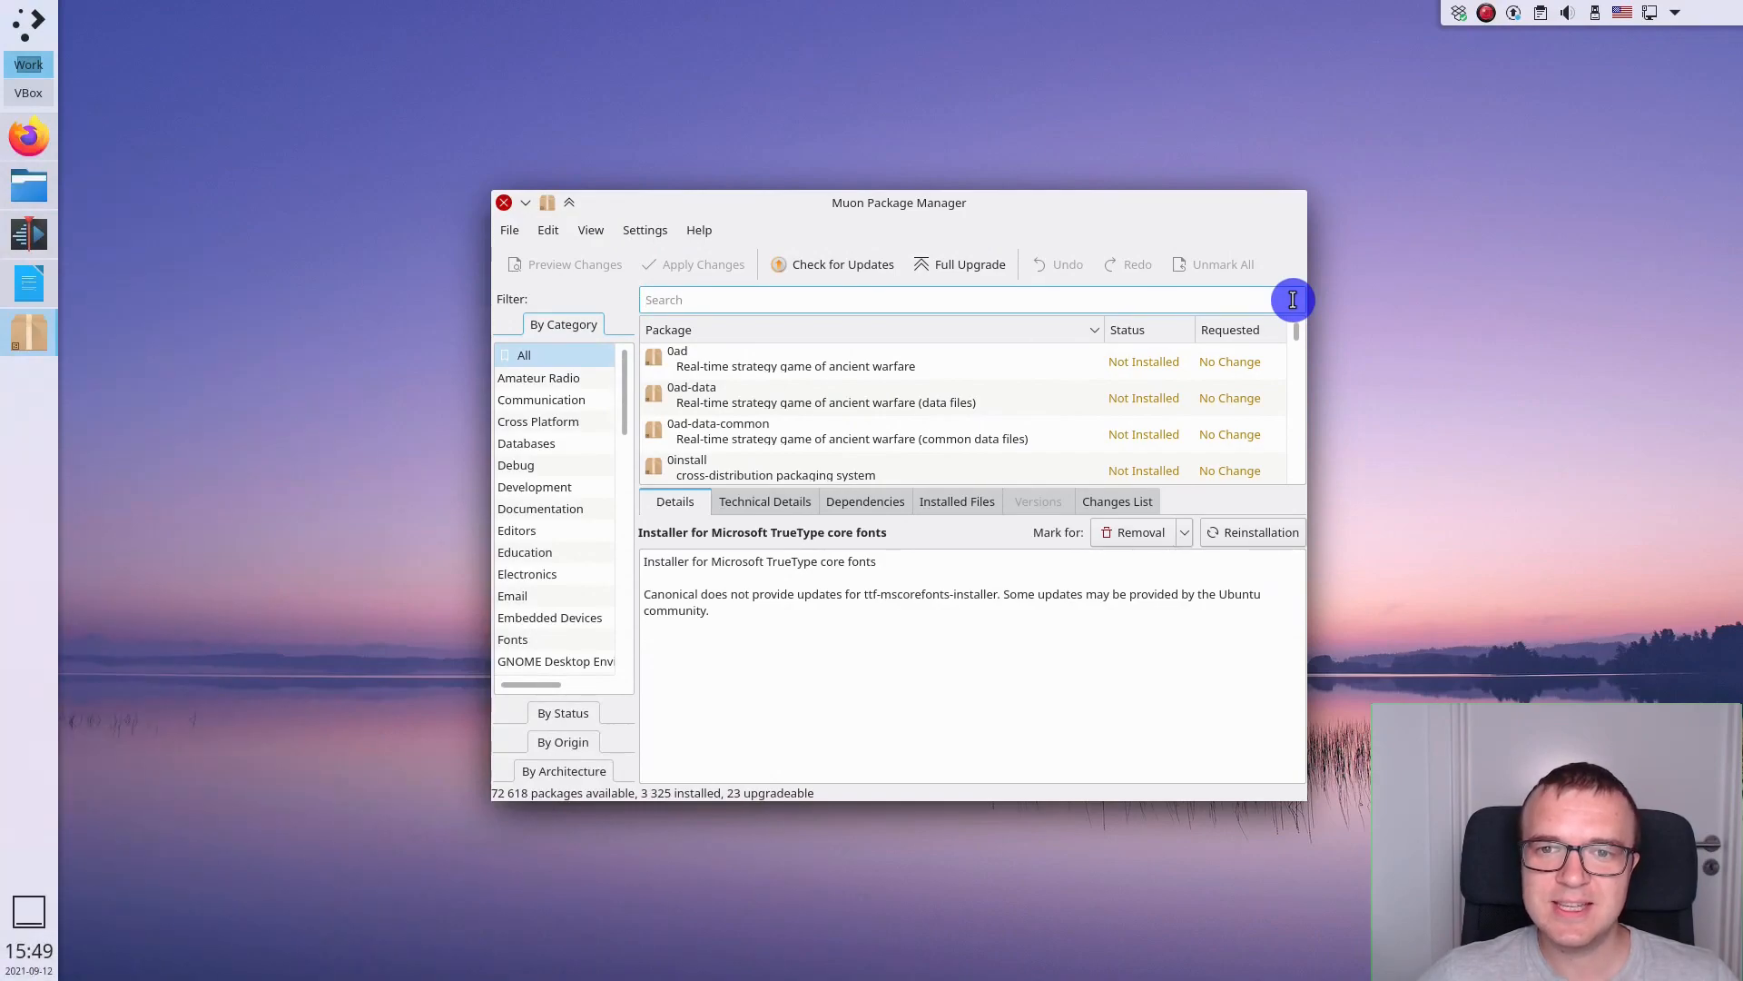
- Filter Muon's package list by 'ttf-' to locate ttf-mscorefonts-installer
{"action": "type", "text": "ttf-"}
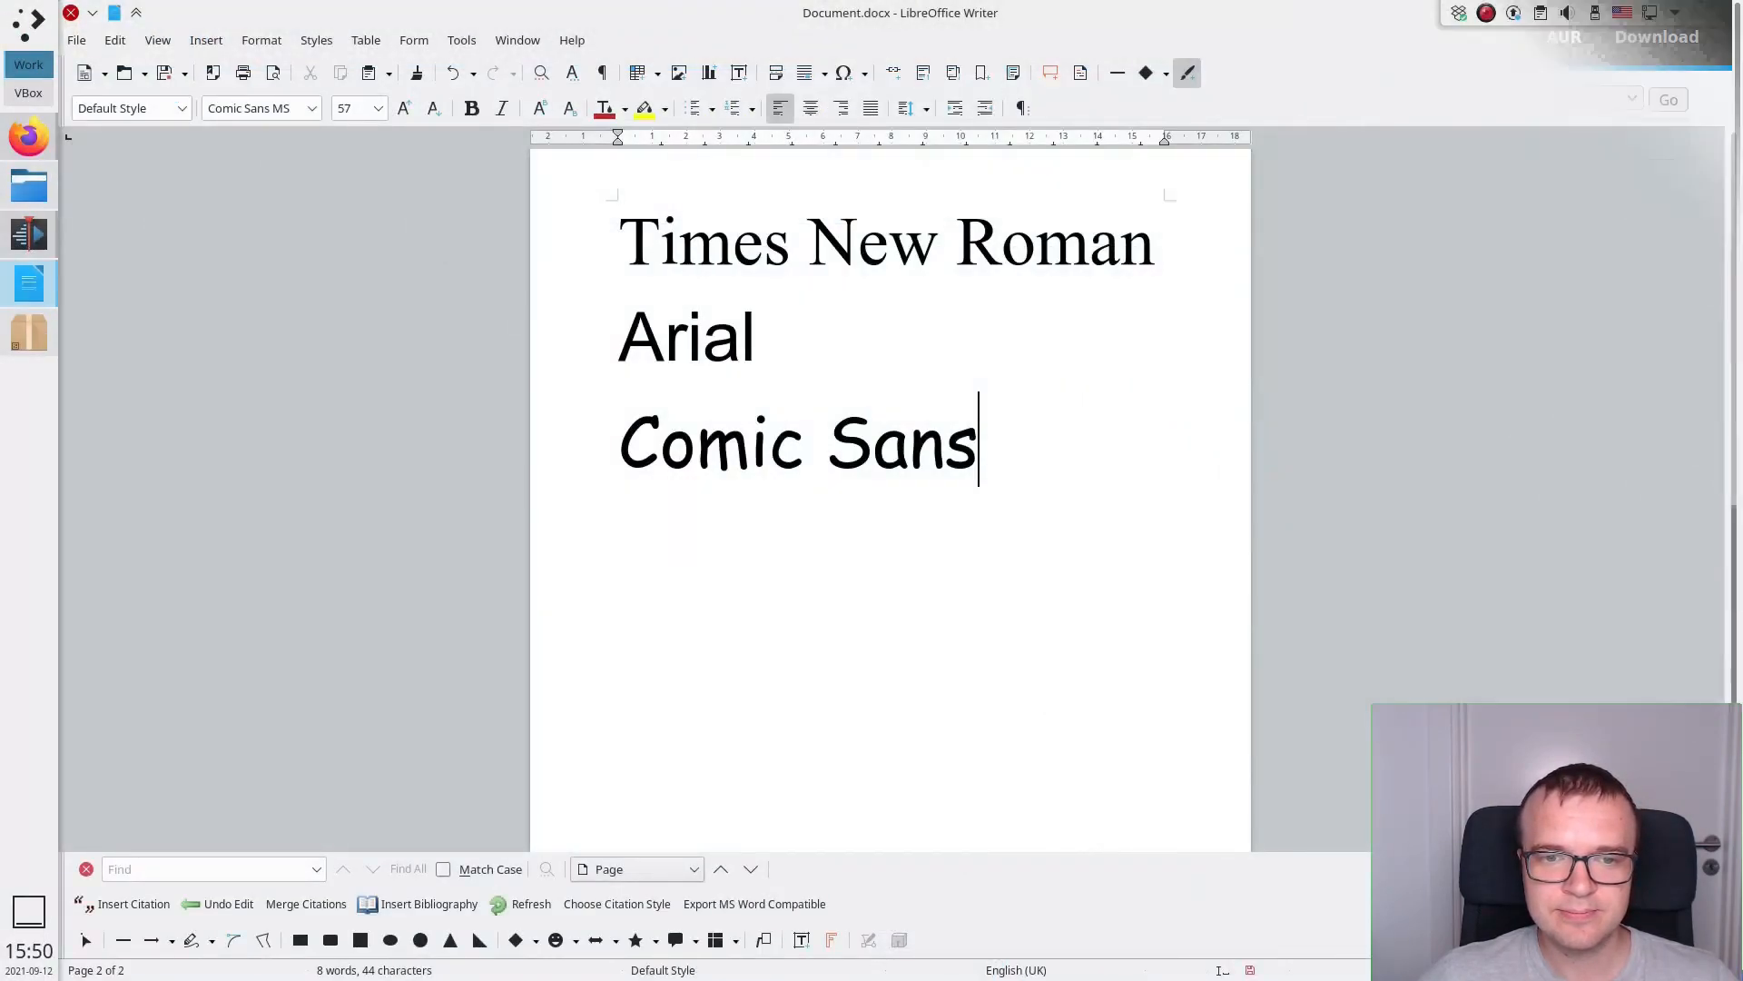
- Confirm Comic Sans MS, Arial and Times New Roman in Writer's font list, then view the SIL Open Font License page
{"action": "left_click", "coordinate": [323, 107]}
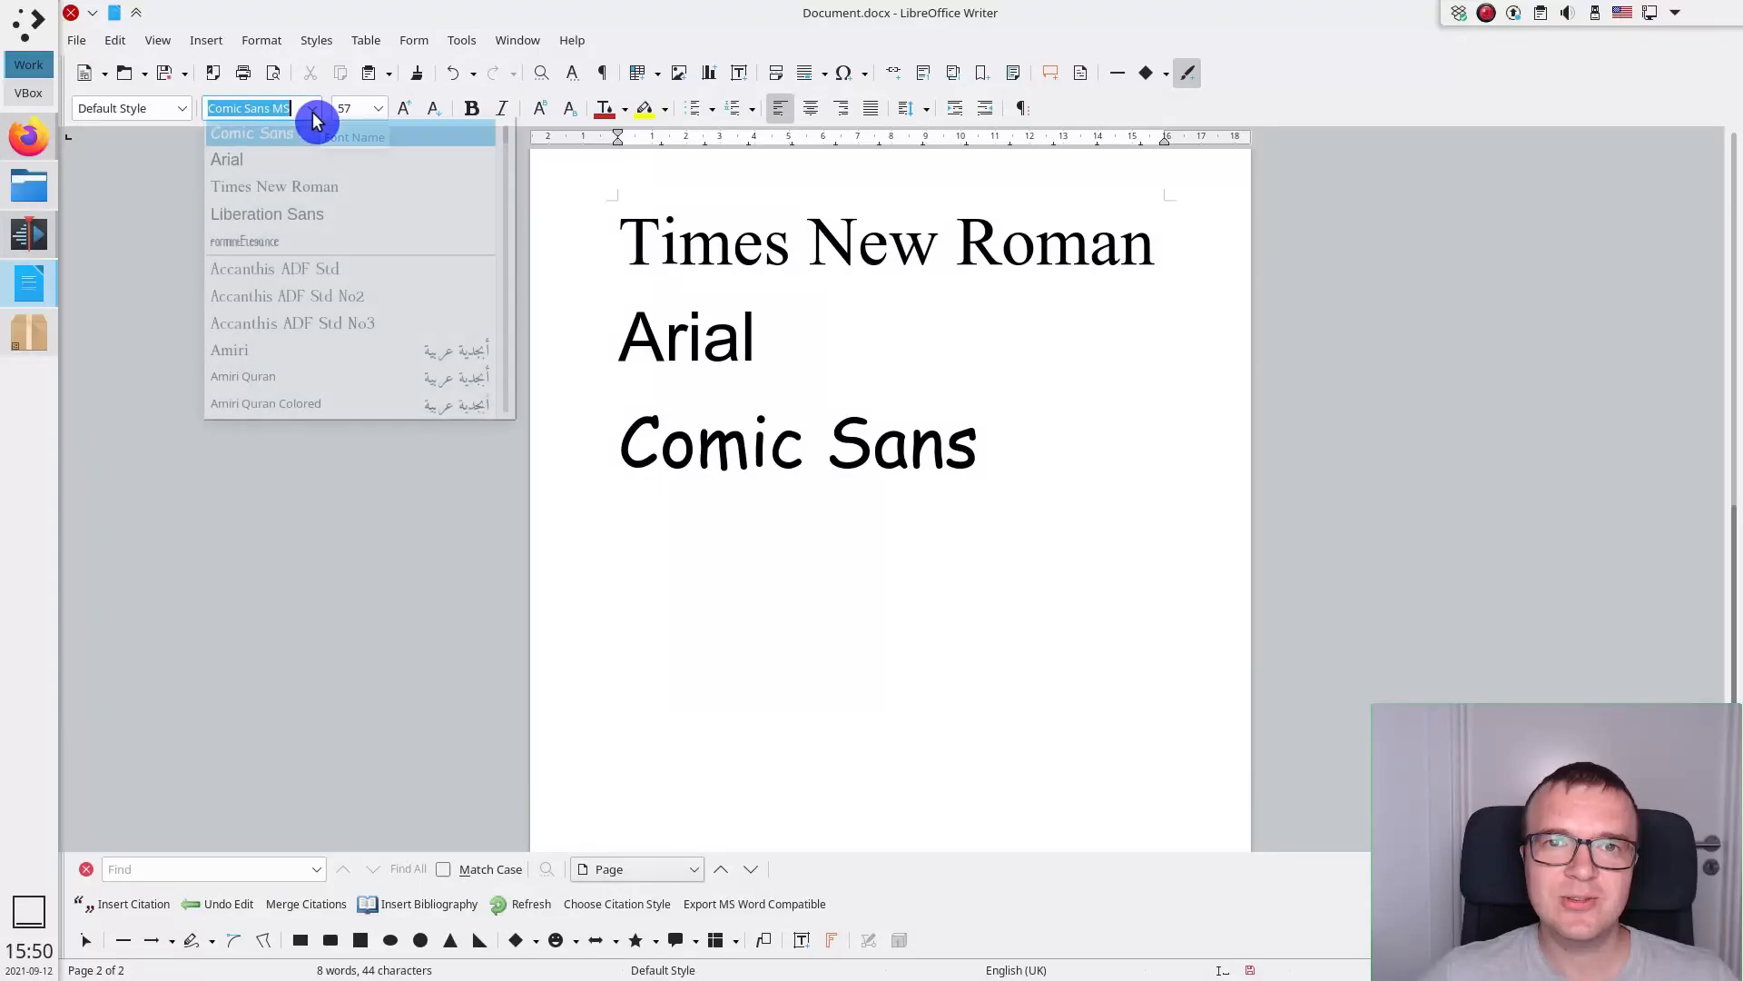
{"action": "mouse_move", "coordinate": [287, 186]}
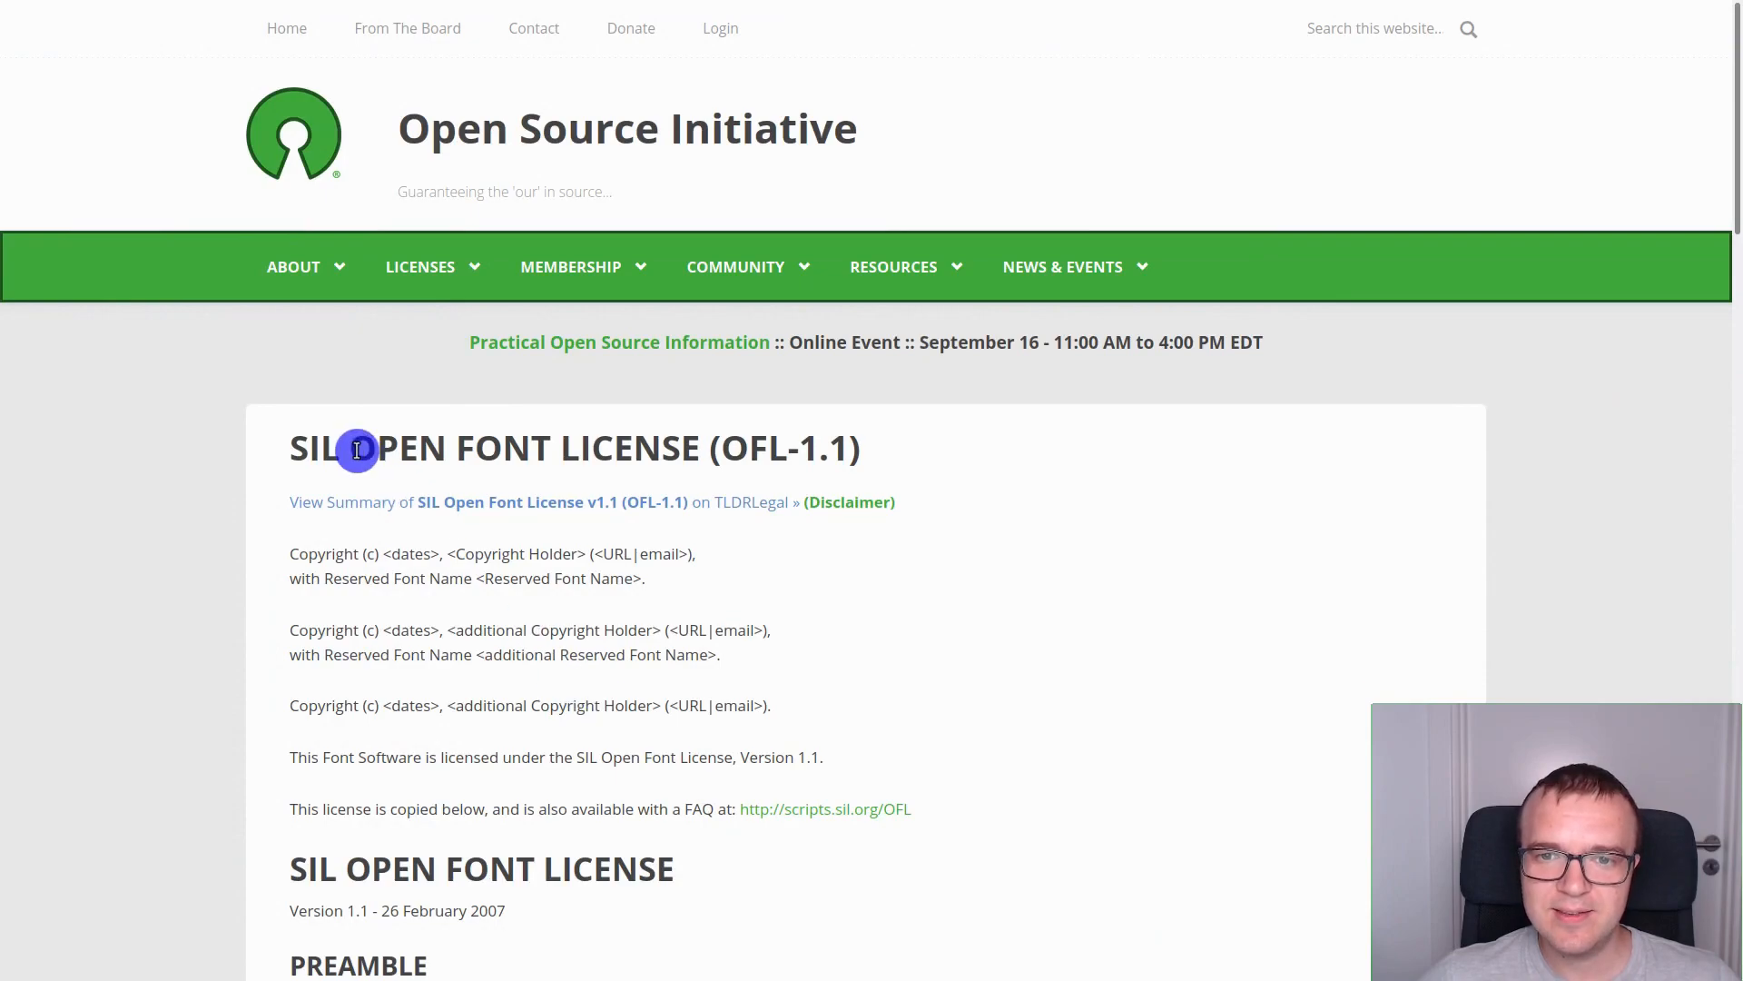
{"action": "double_click", "coordinate": [399, 447]}
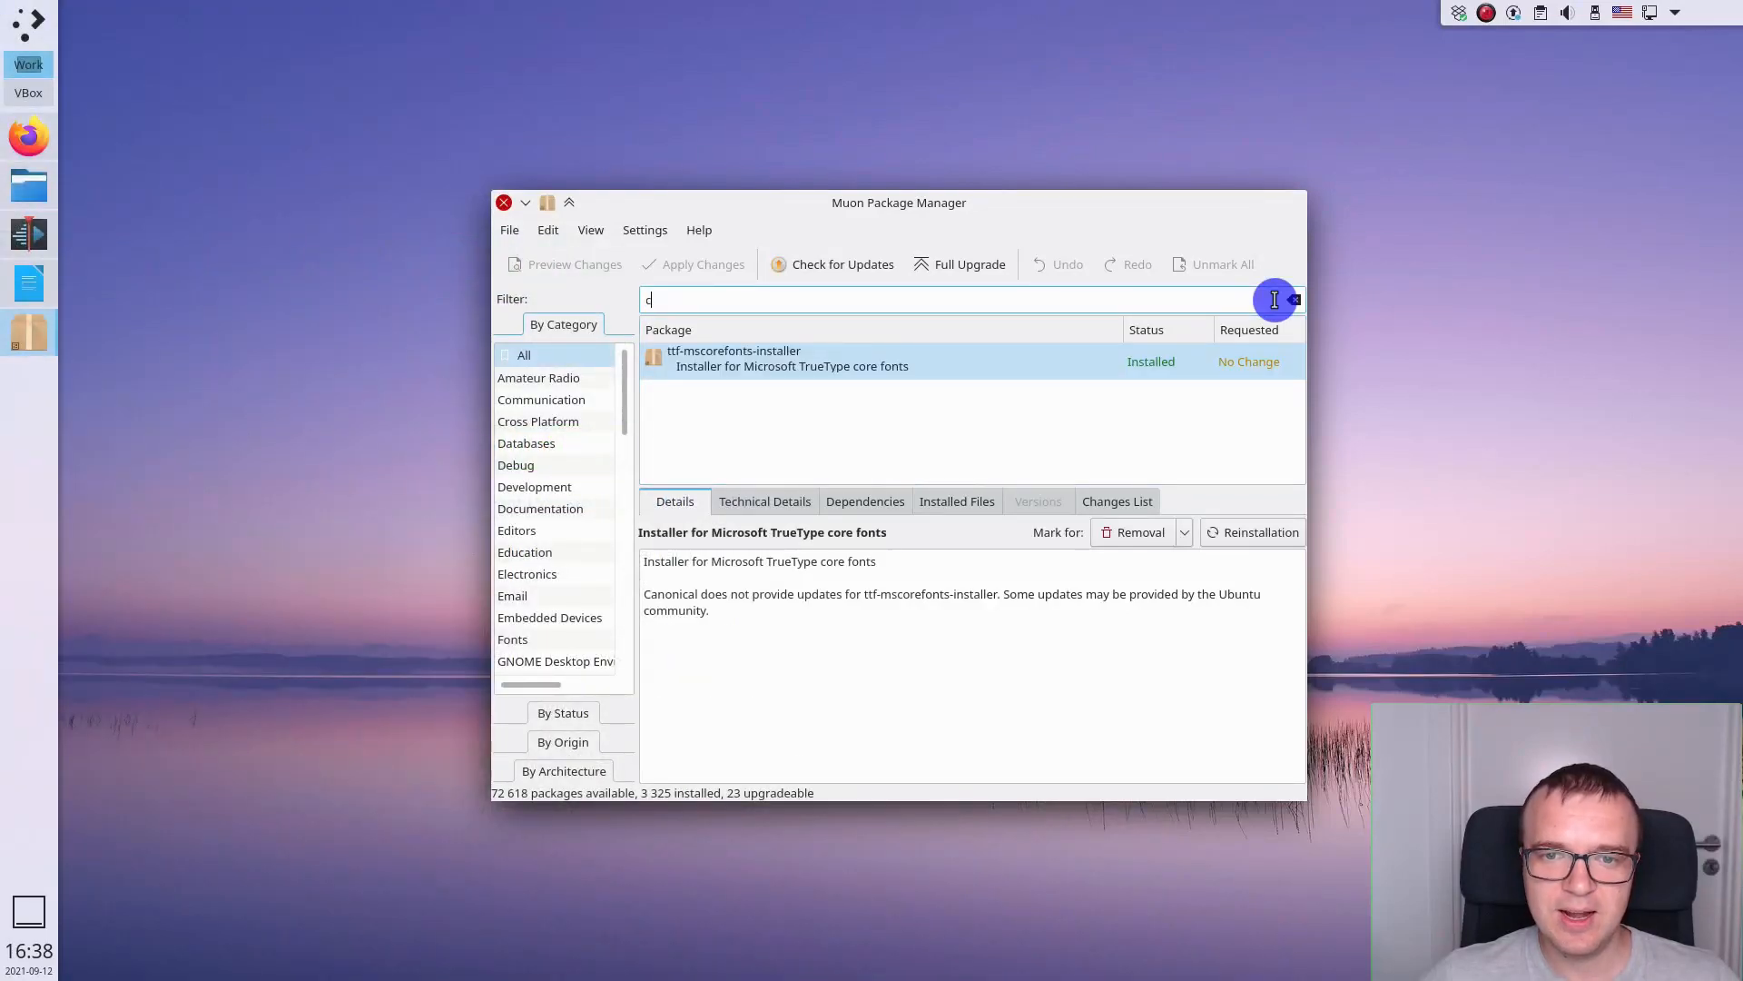
- Search Muon's package list for 'caladea' to show the Carlito and Caladea font packages
{"action": "type", "text": "a"}
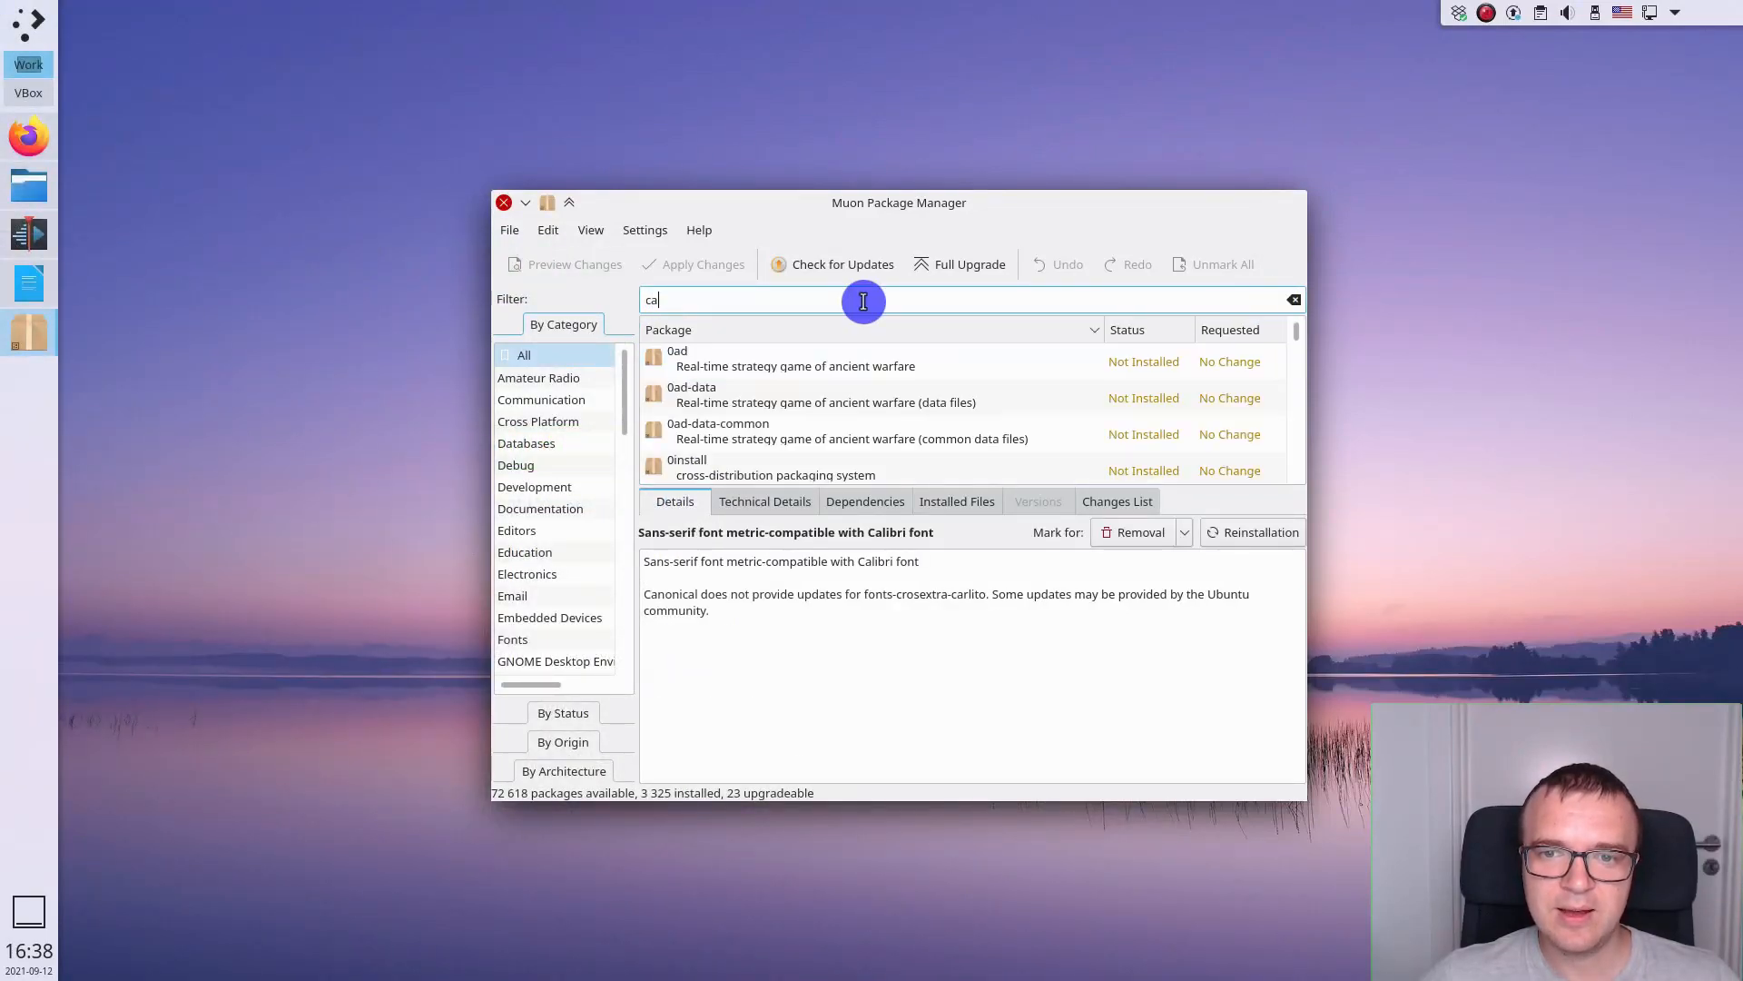
{"action": "type", "text": "ladea"}
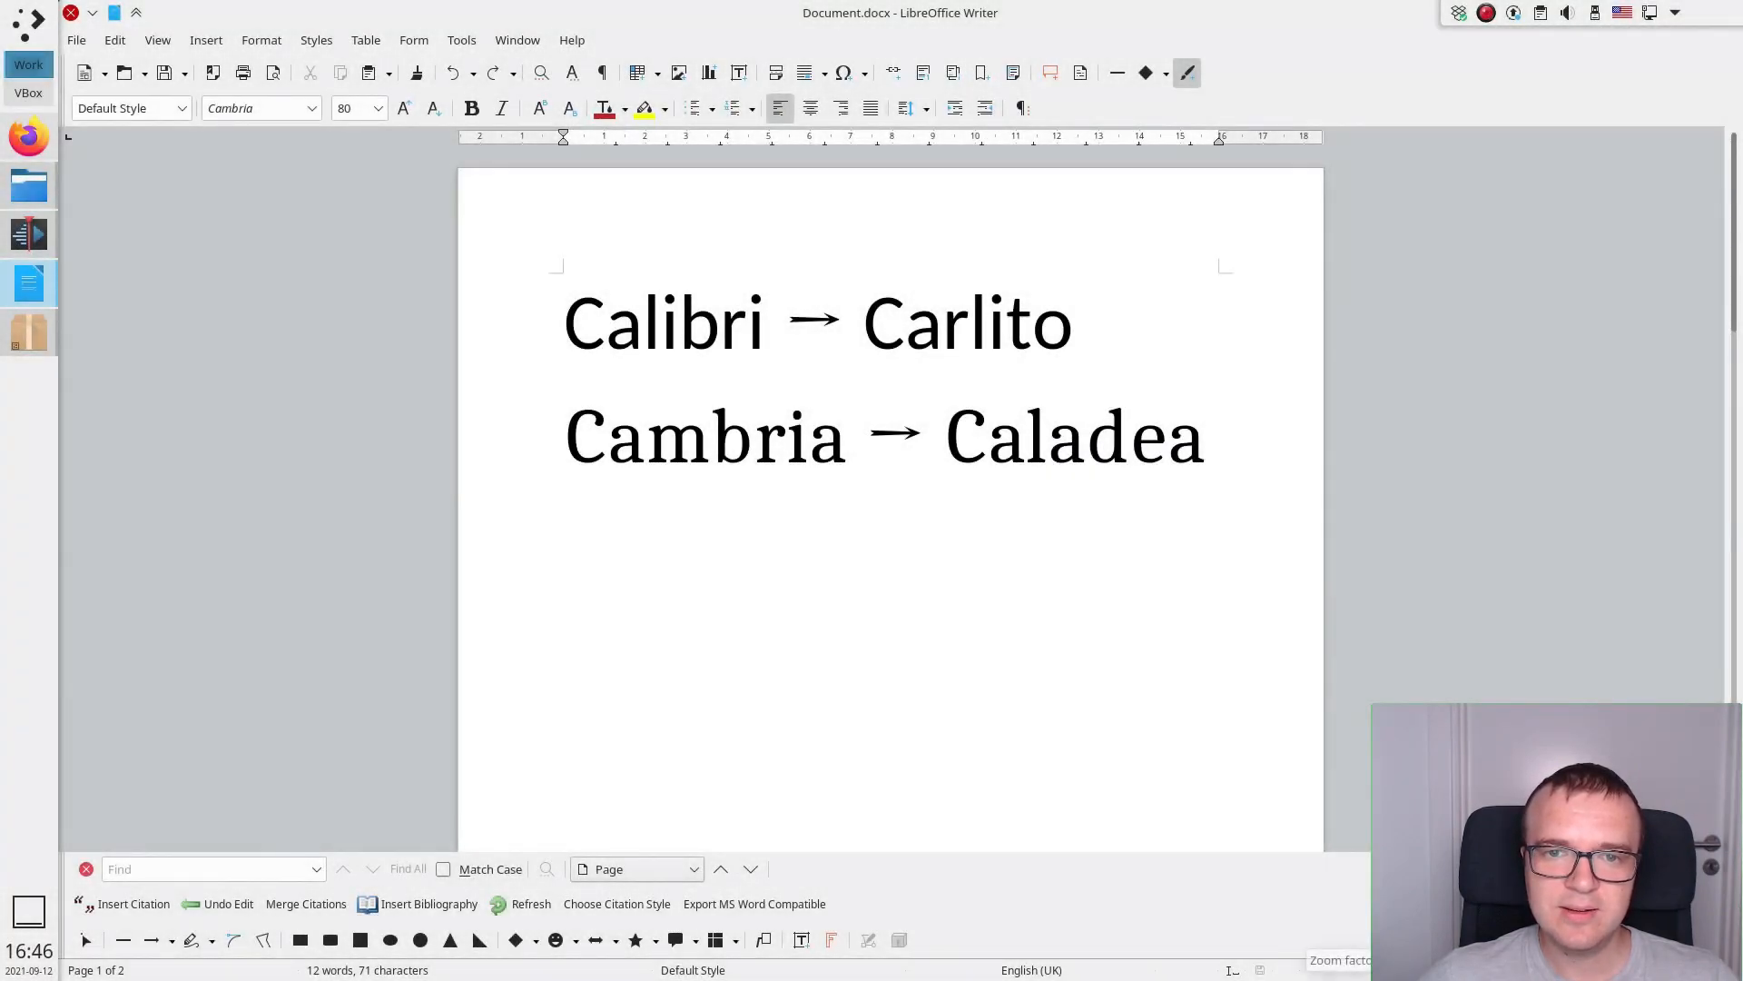
- Select Caladea from Writer's font list, confirming Carlito and Caladea are installed
{"action": "left_click", "coordinate": [310, 107]}
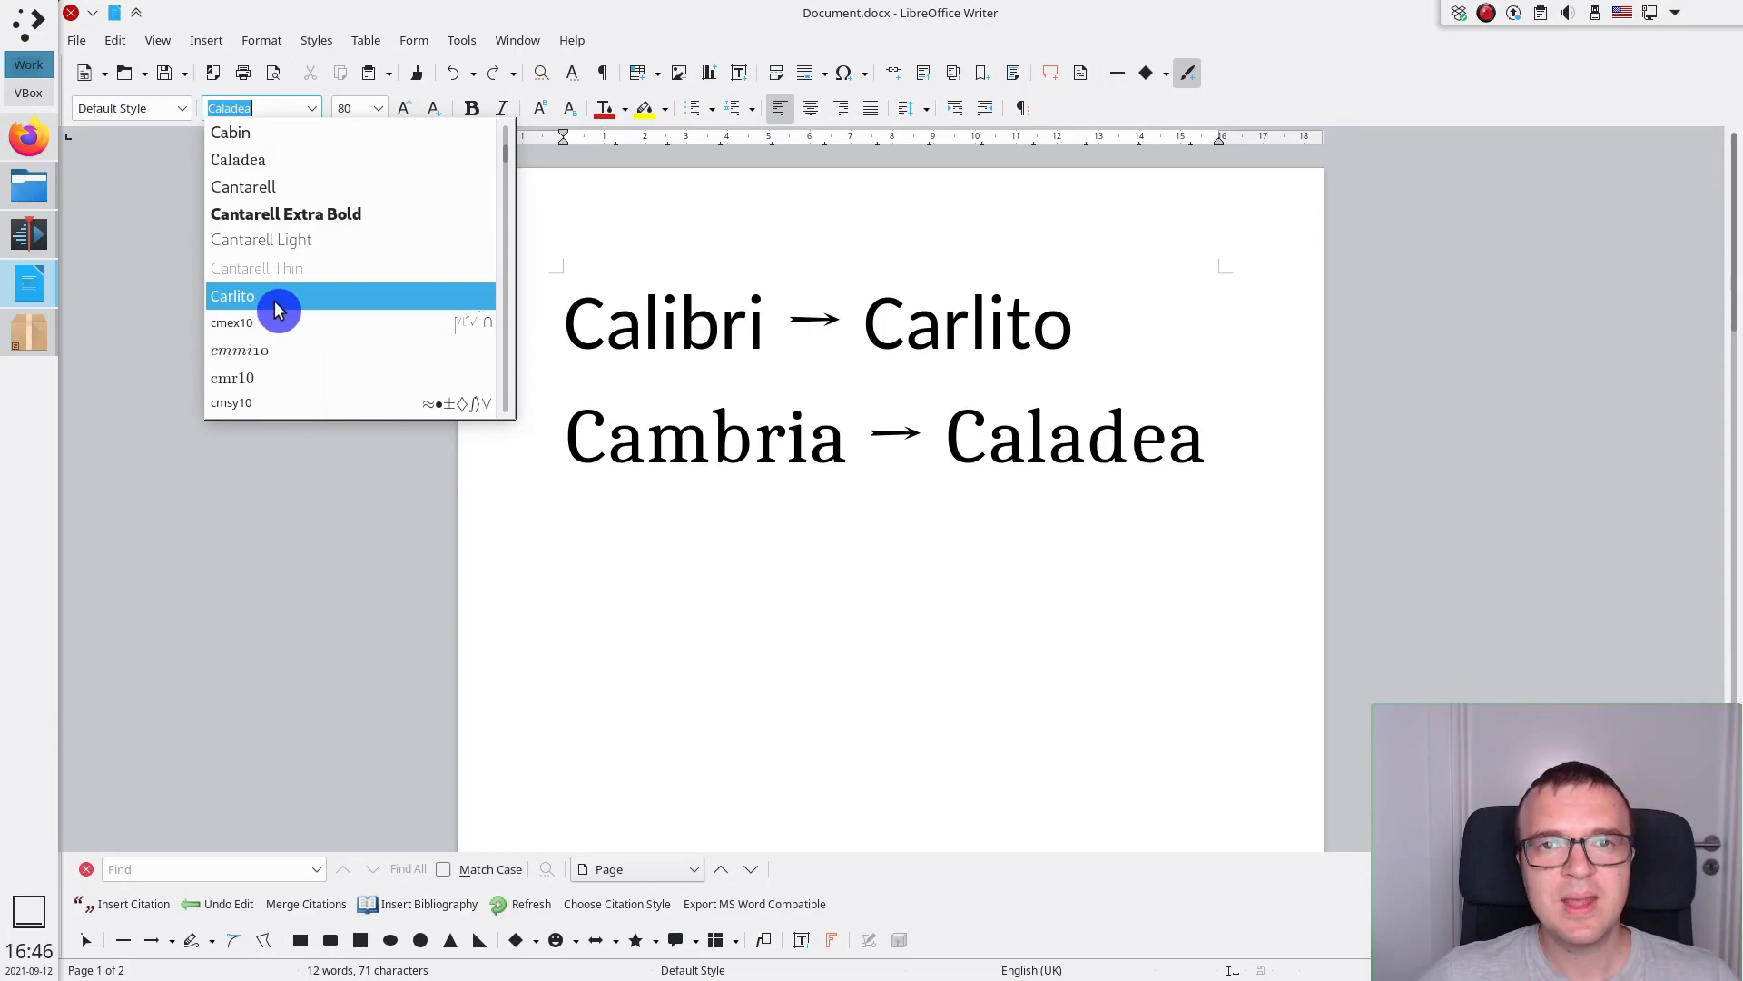
{"action": "mouse_move", "coordinate": [278, 167]}
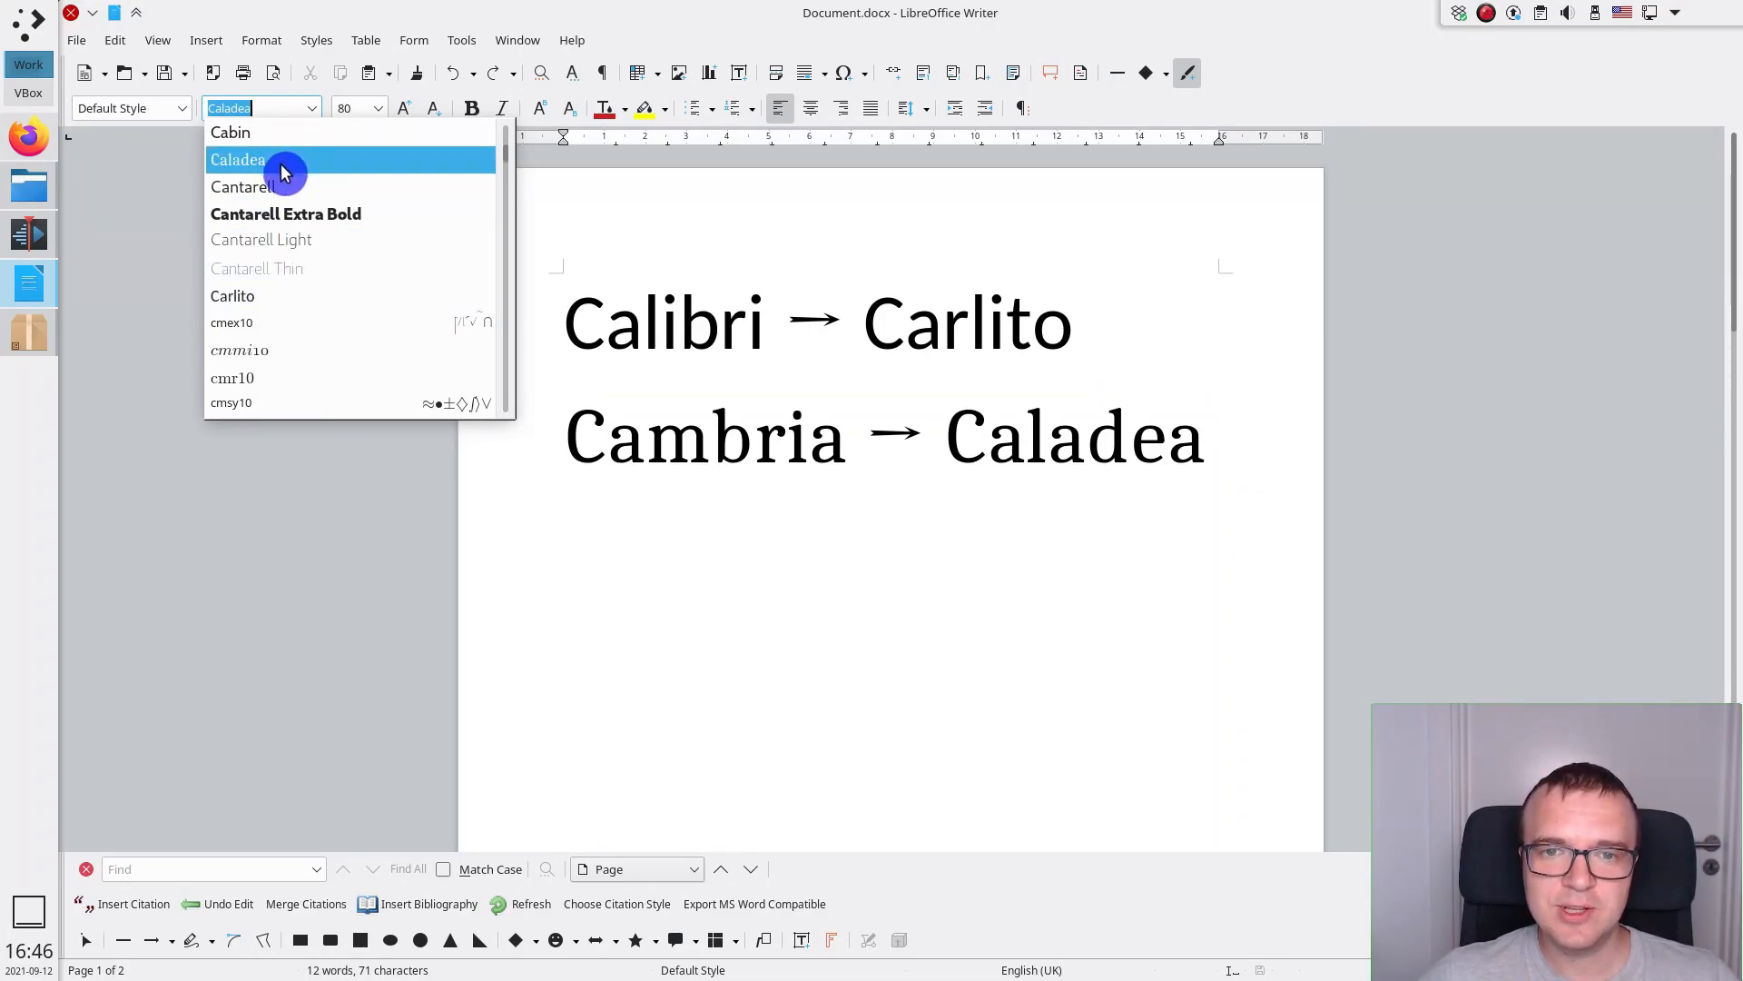
{"action": "left_click", "coordinate": [236, 160]}
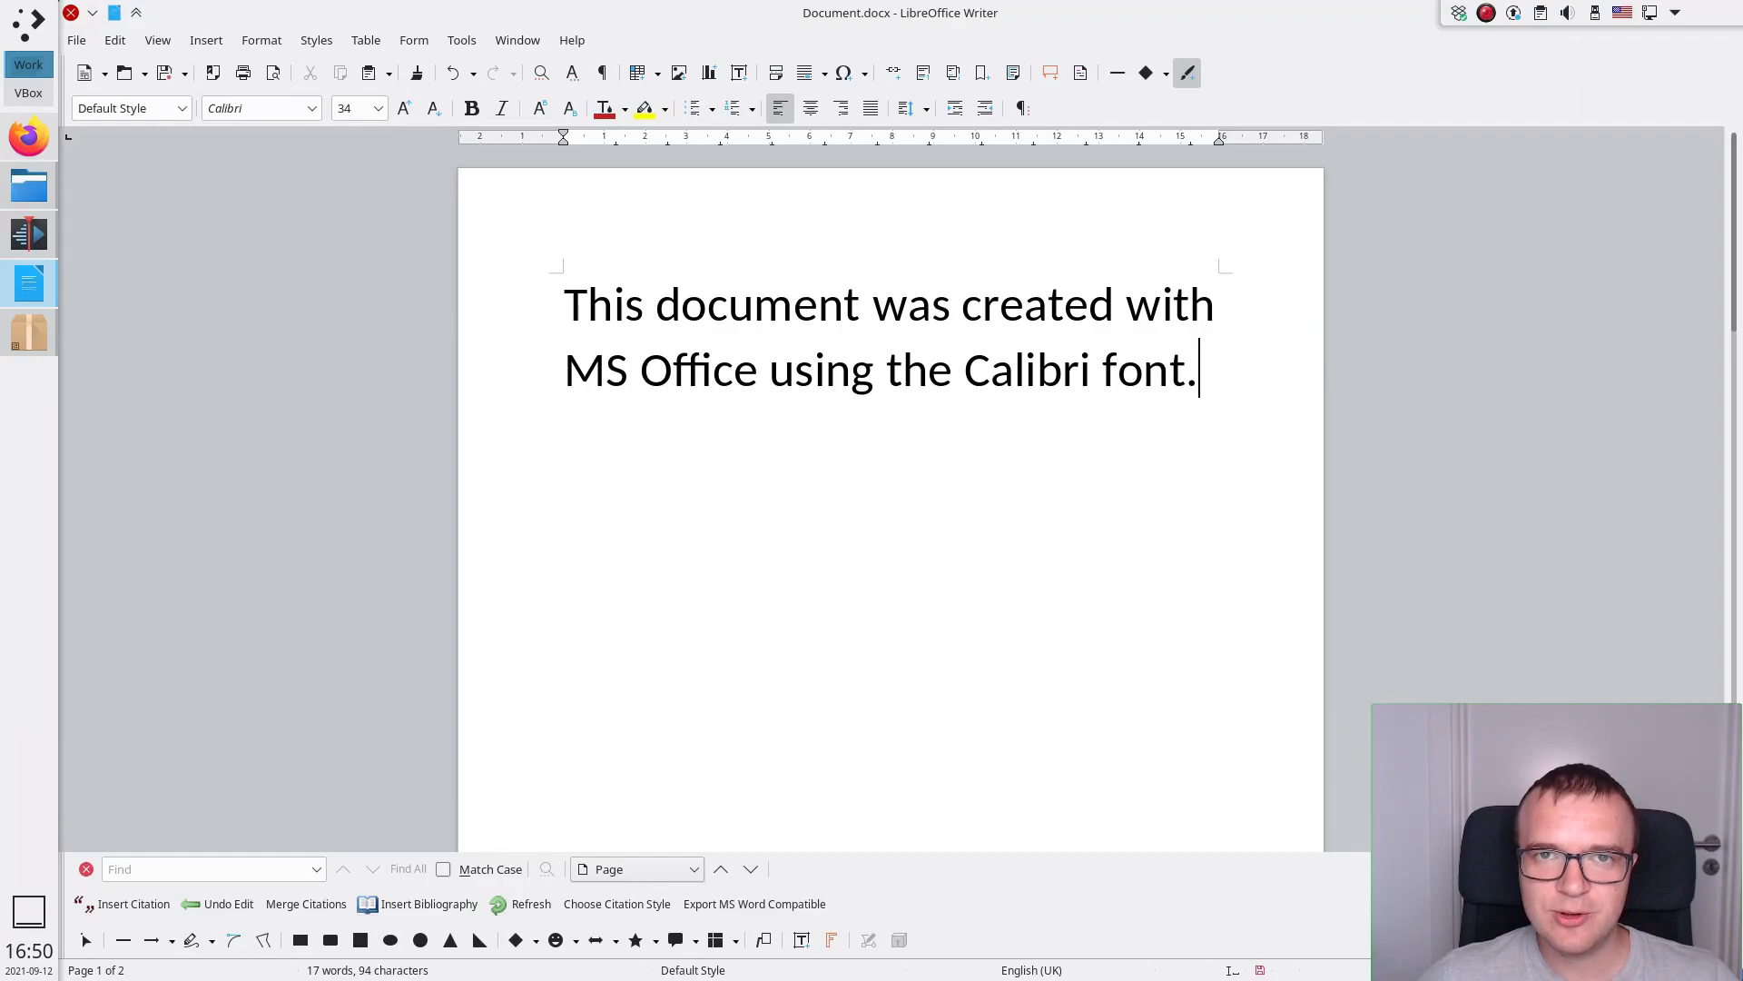
{"action": "mouse_move", "coordinate": [189, 122]}
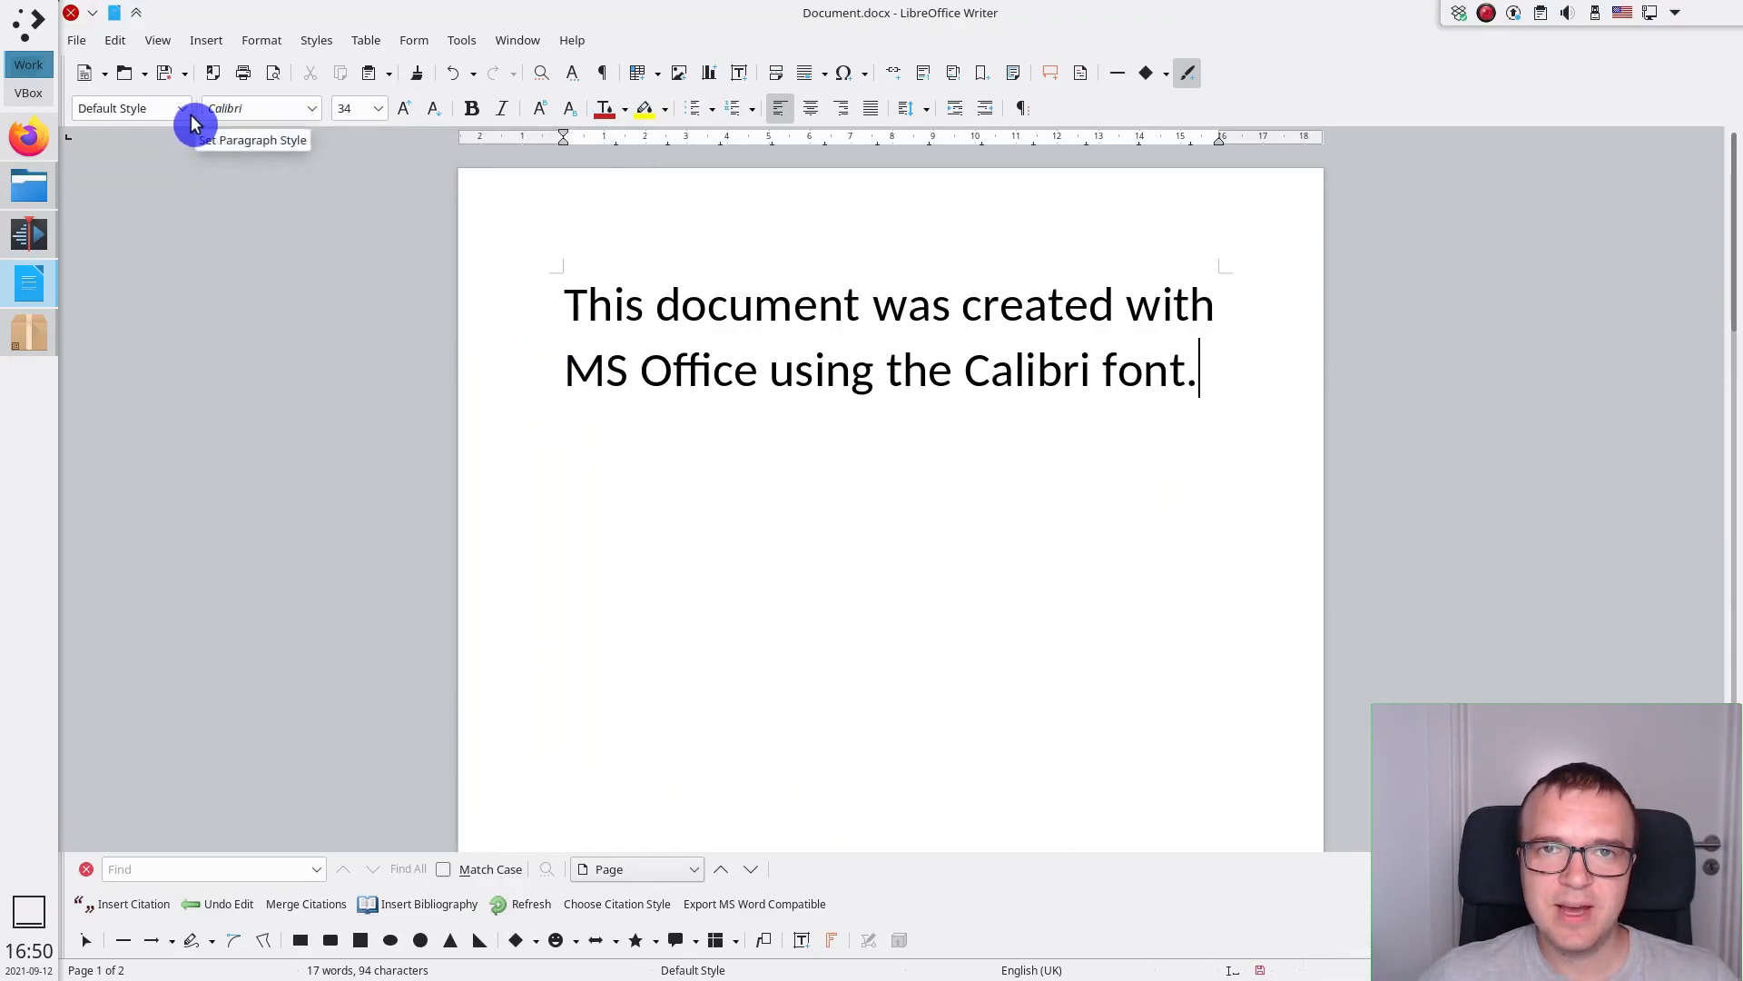
{"action": "mouse_move", "coordinate": [1046, 538]}
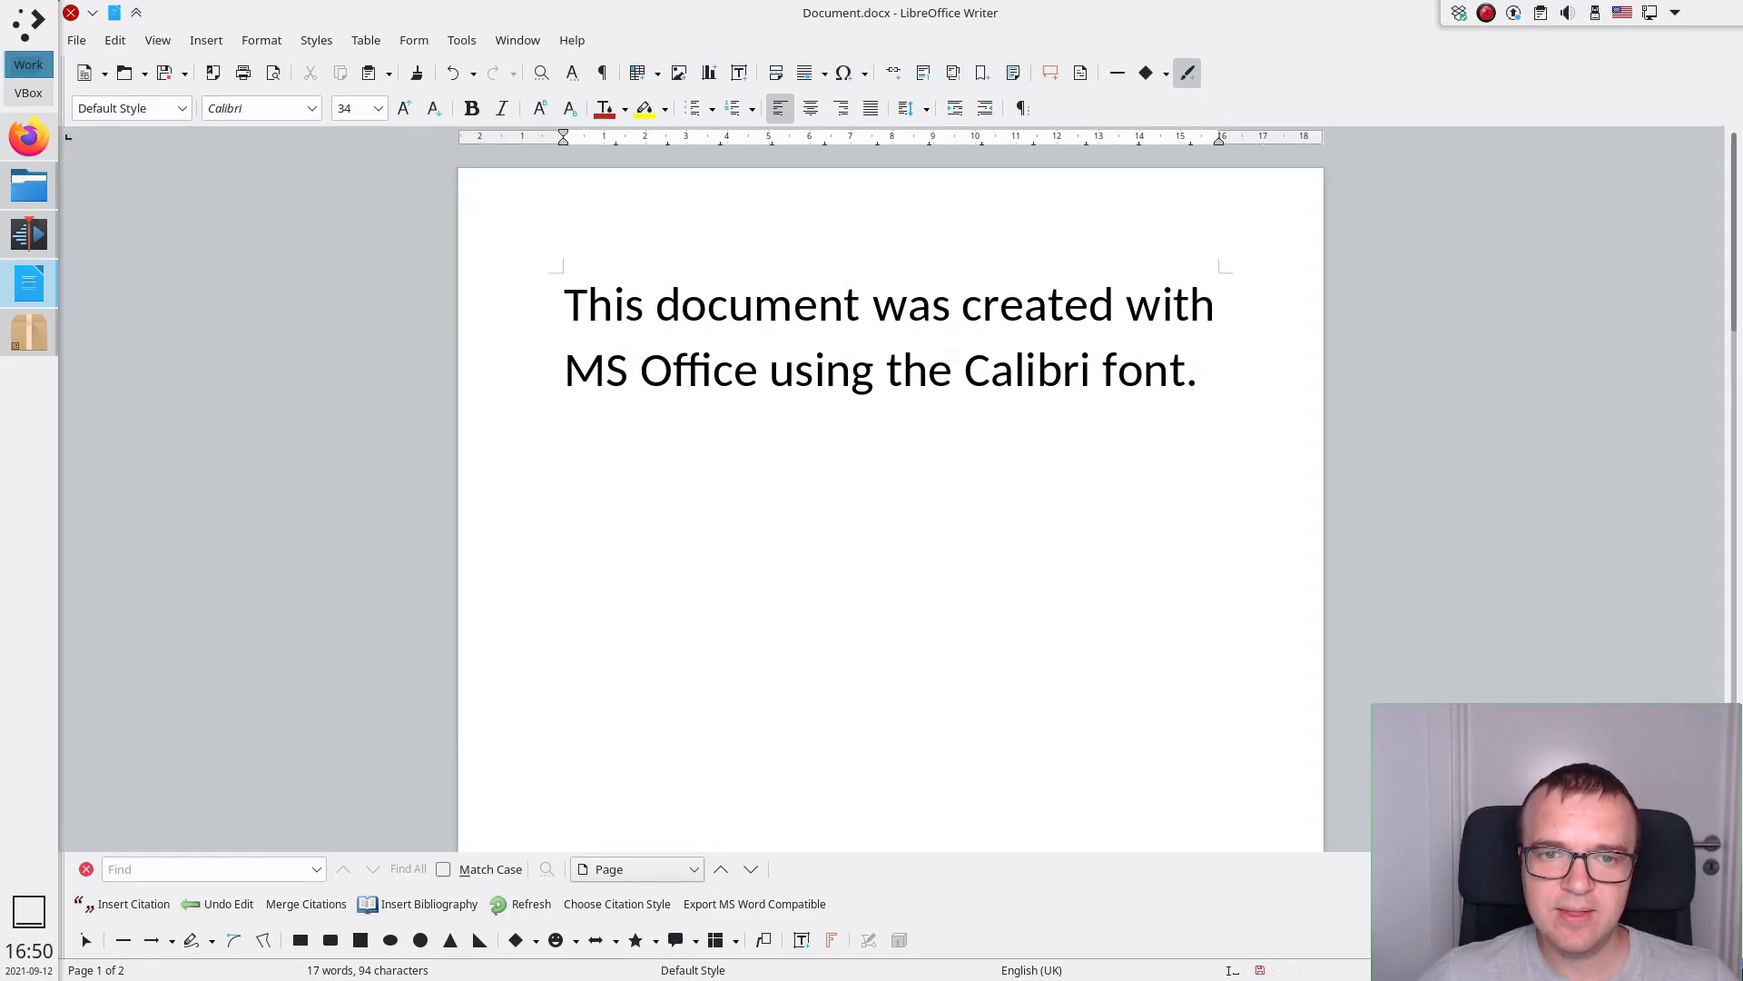
{"action": "left_click", "coordinate": [1198, 368]}
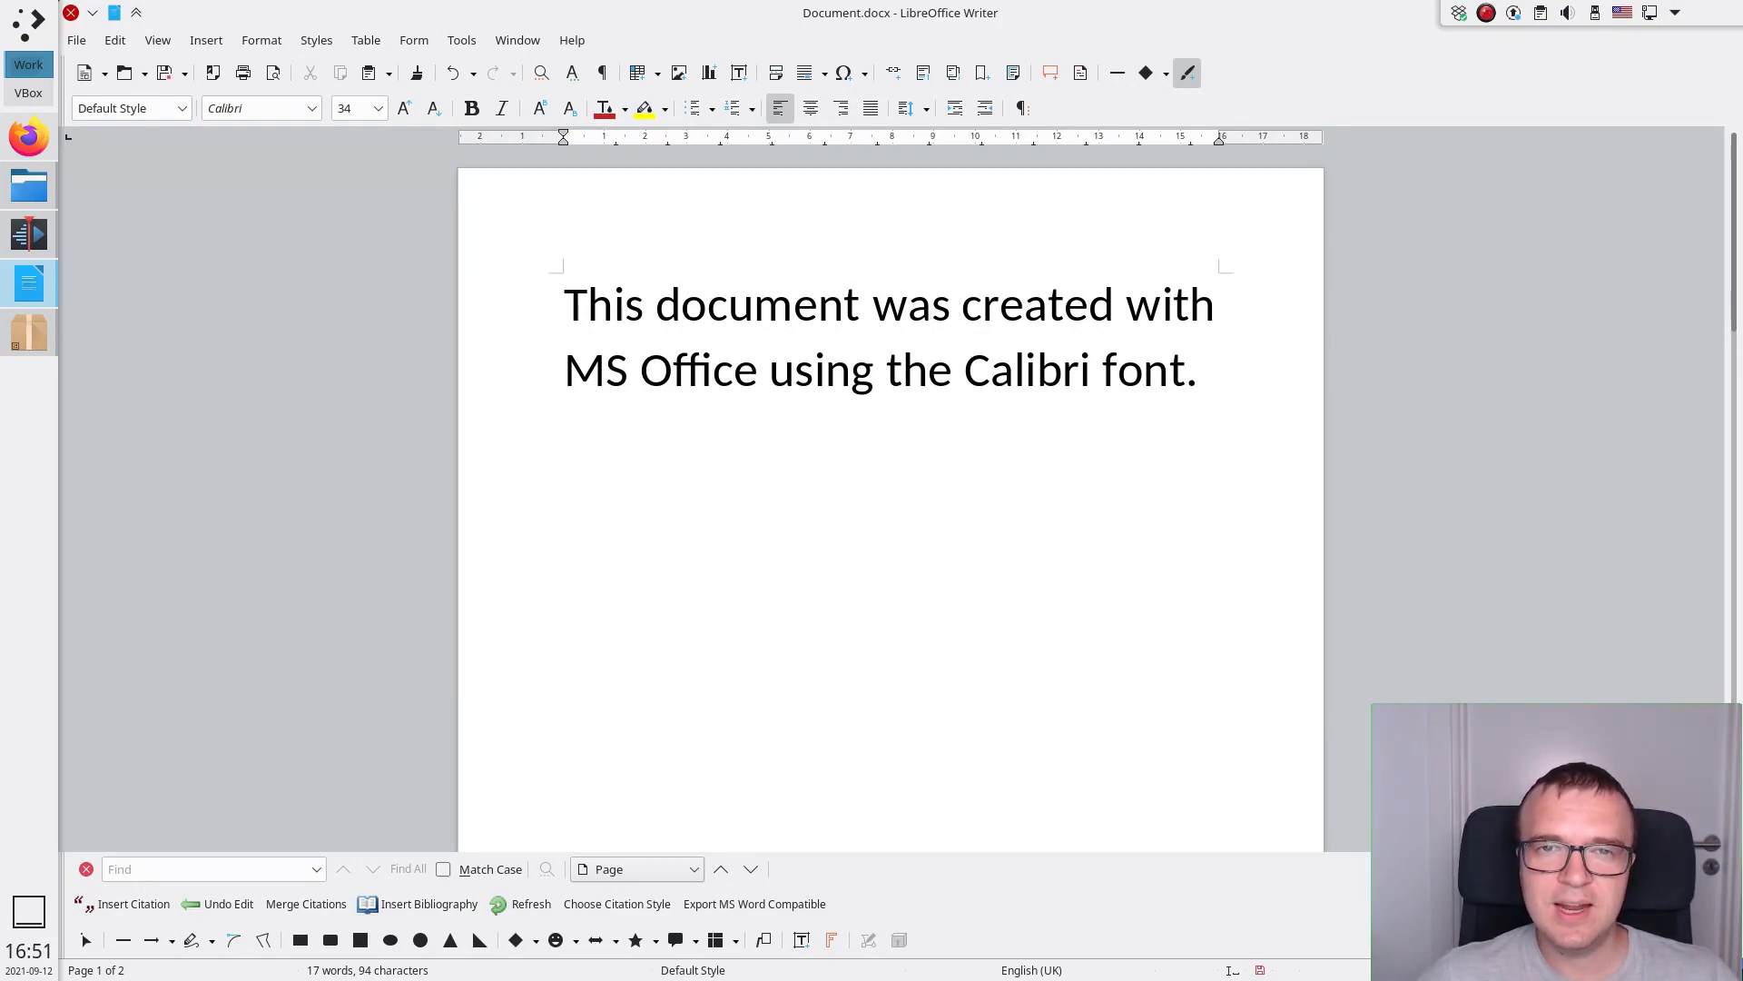
{"action": "left_click", "coordinate": [1196, 368]}
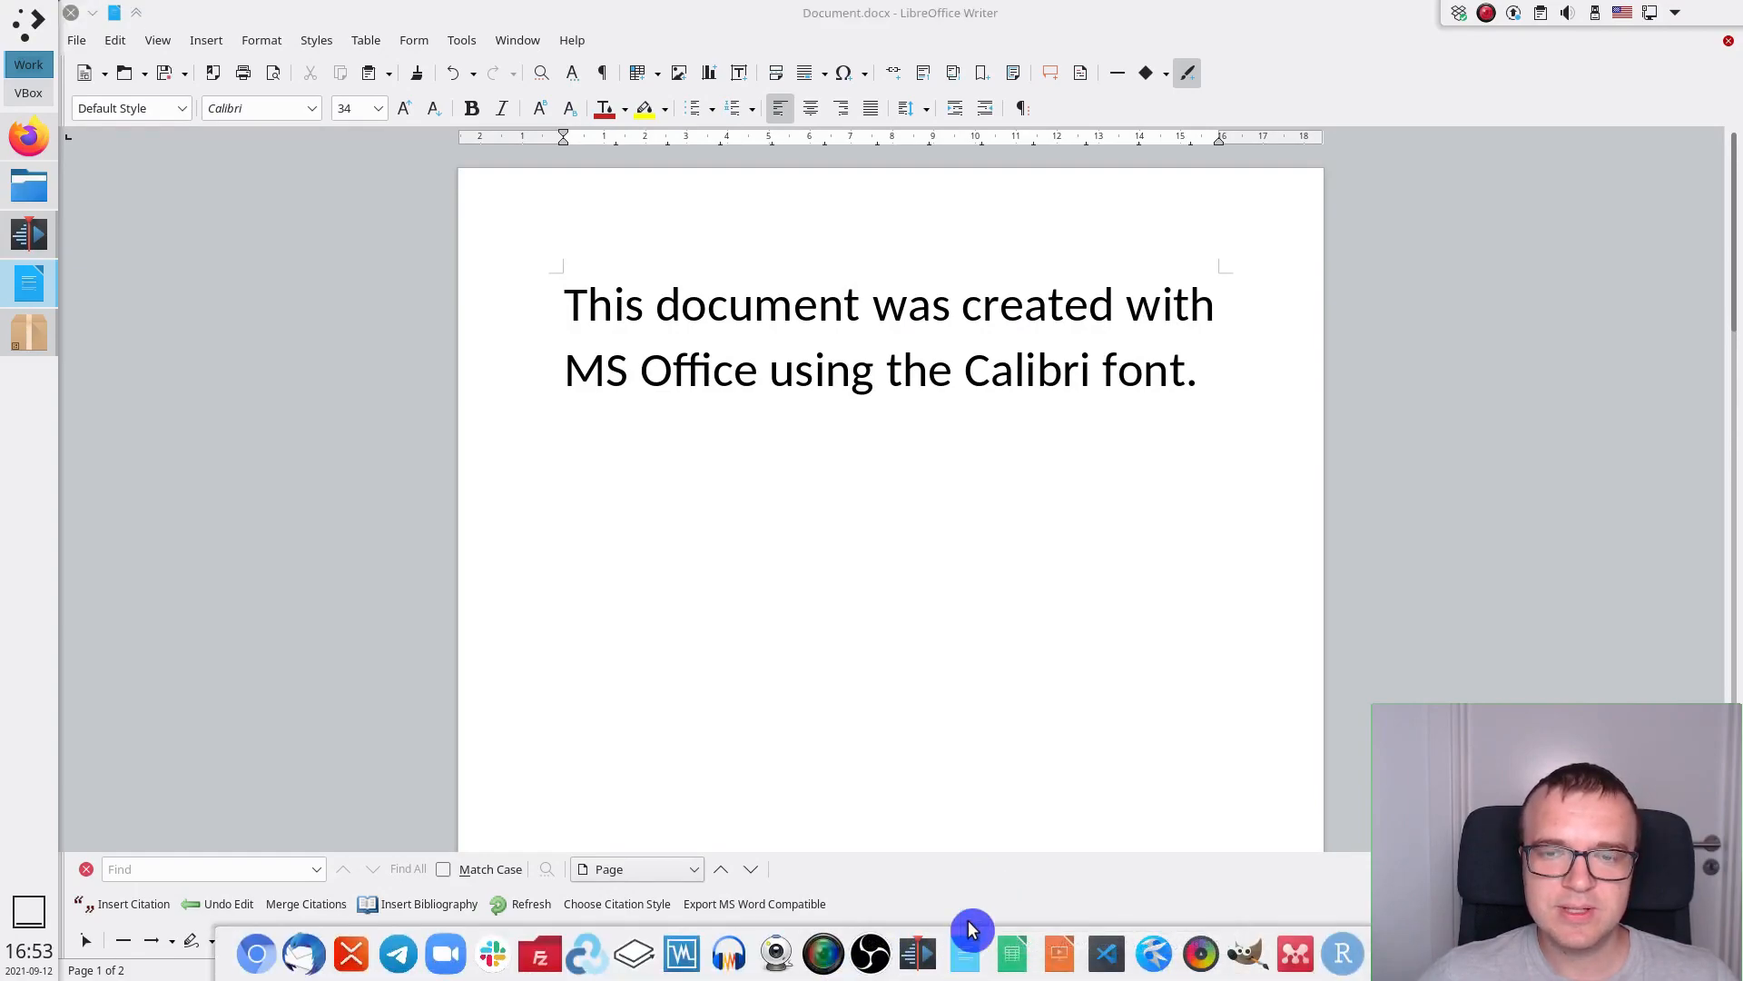
- Start a blank Writer document and set its font to Caladea, found next to Carlito
{"action": "left_click", "coordinate": [85, 73]}
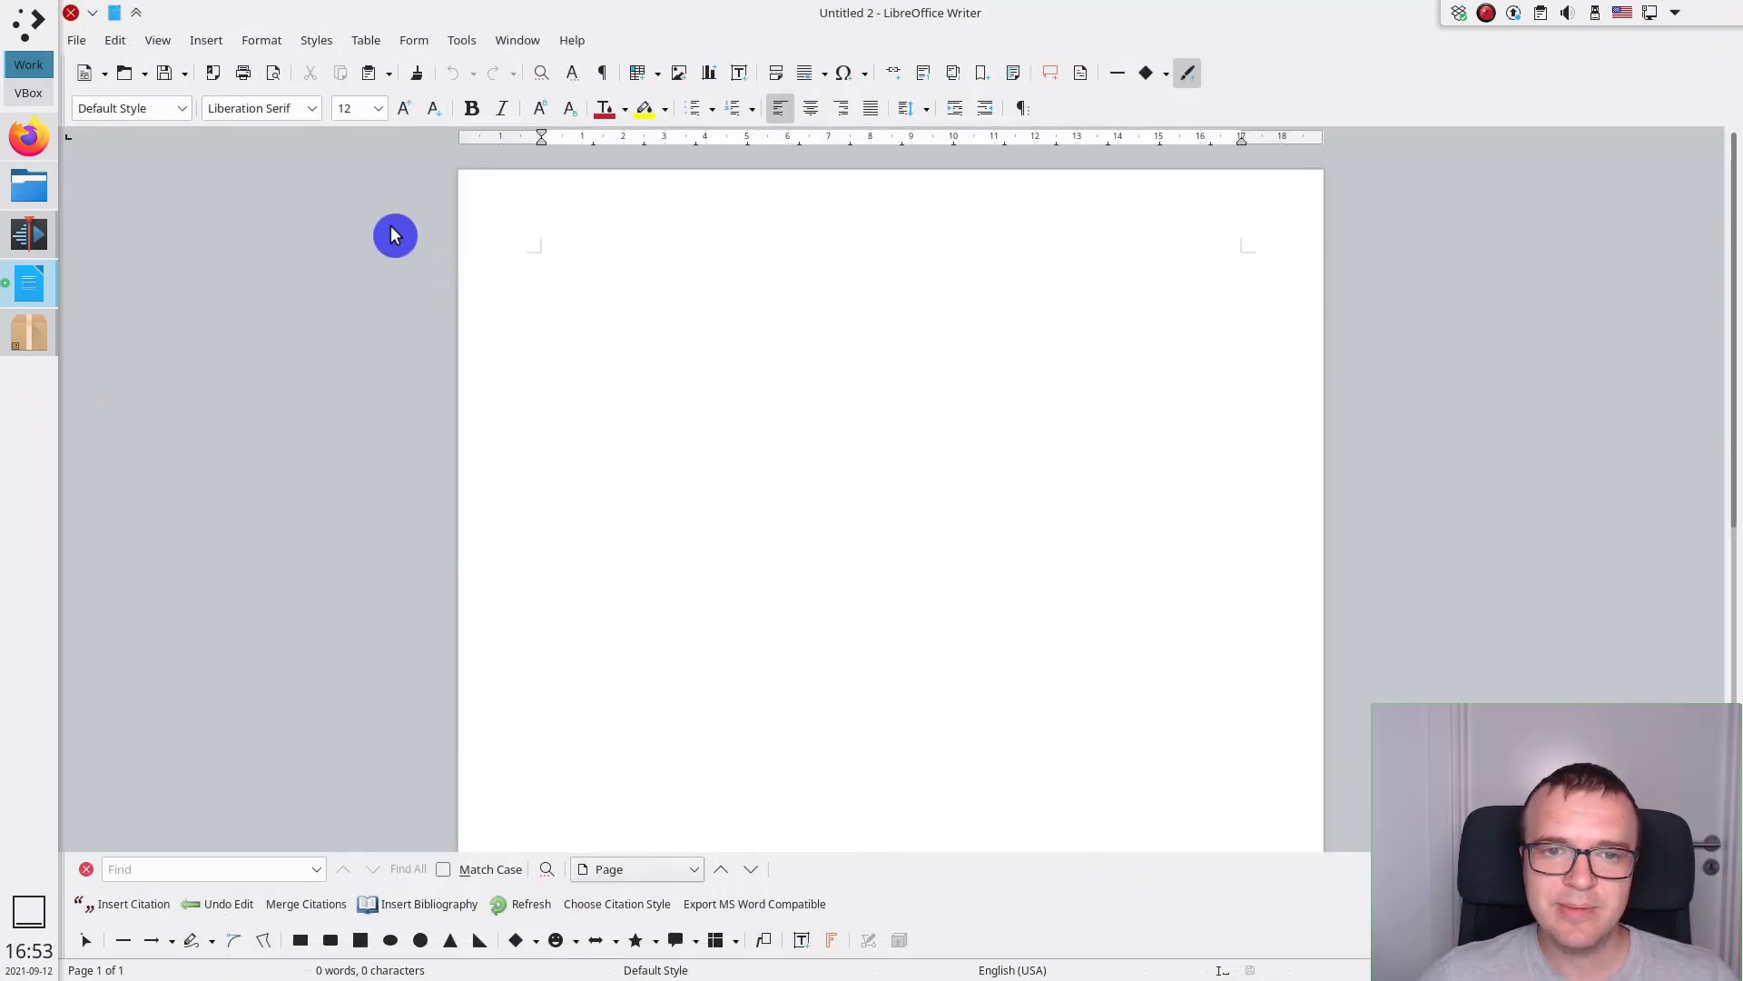
{"action": "left_click", "coordinate": [309, 107]}
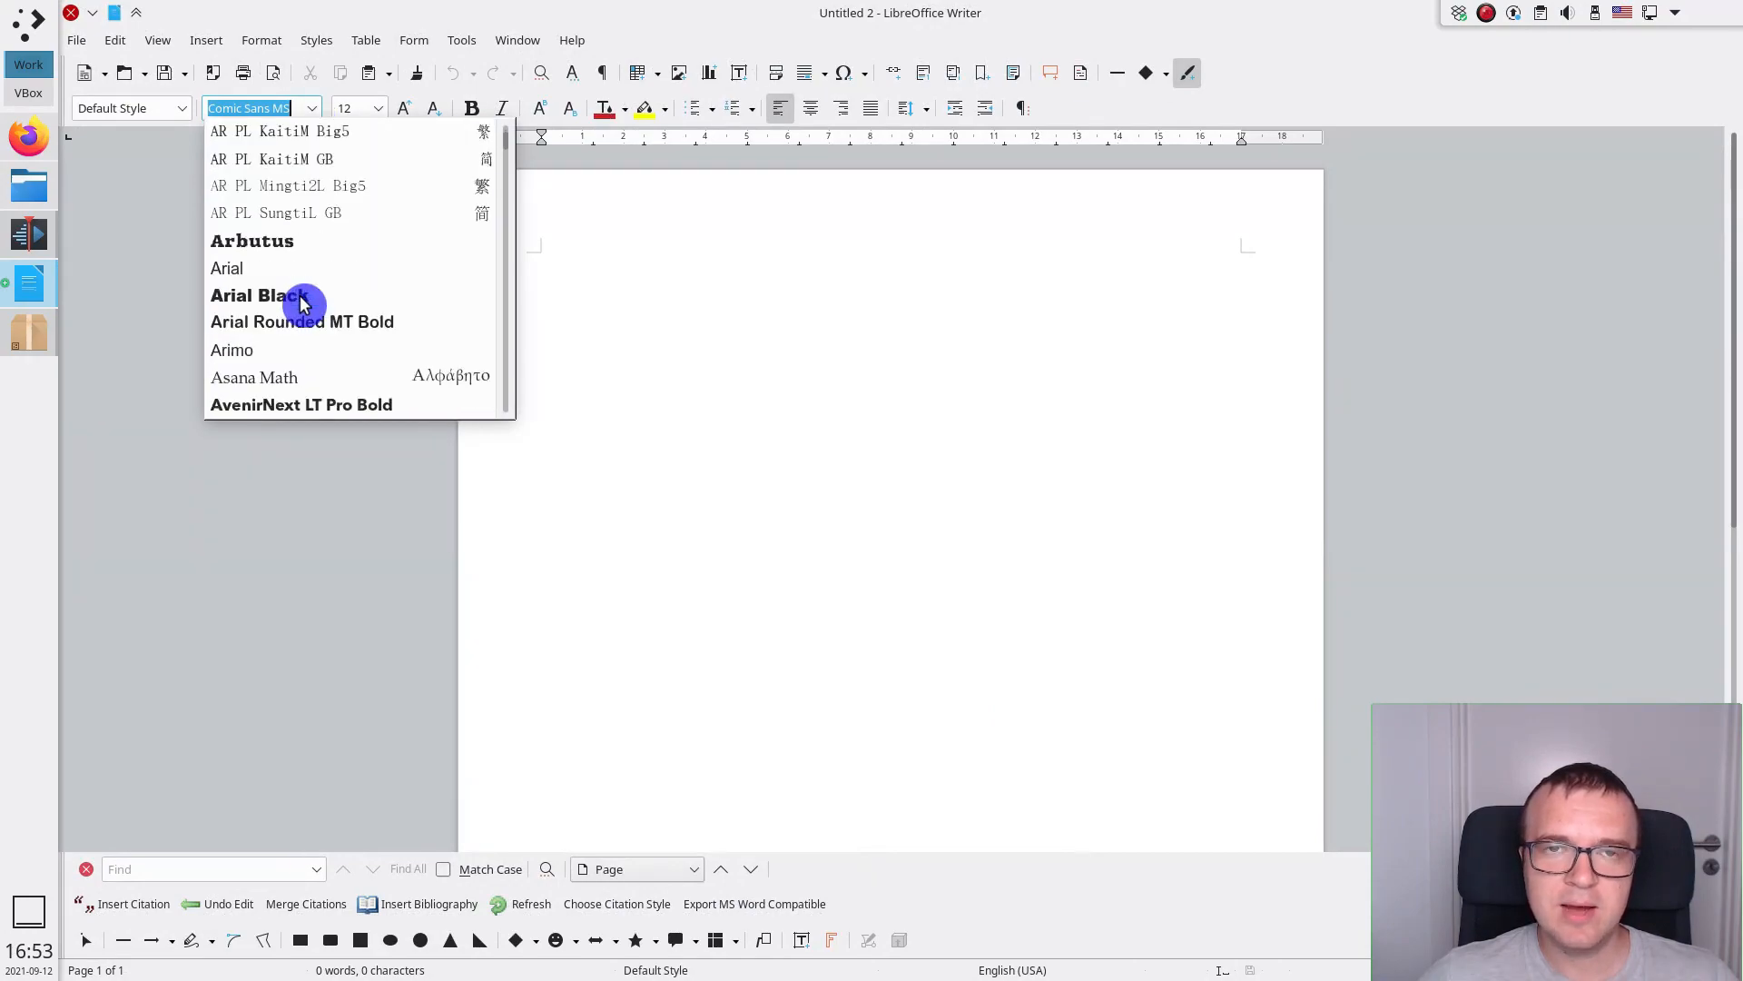
{"action": "scroll", "scroll_direction": "down", "scroll_amount": 3}
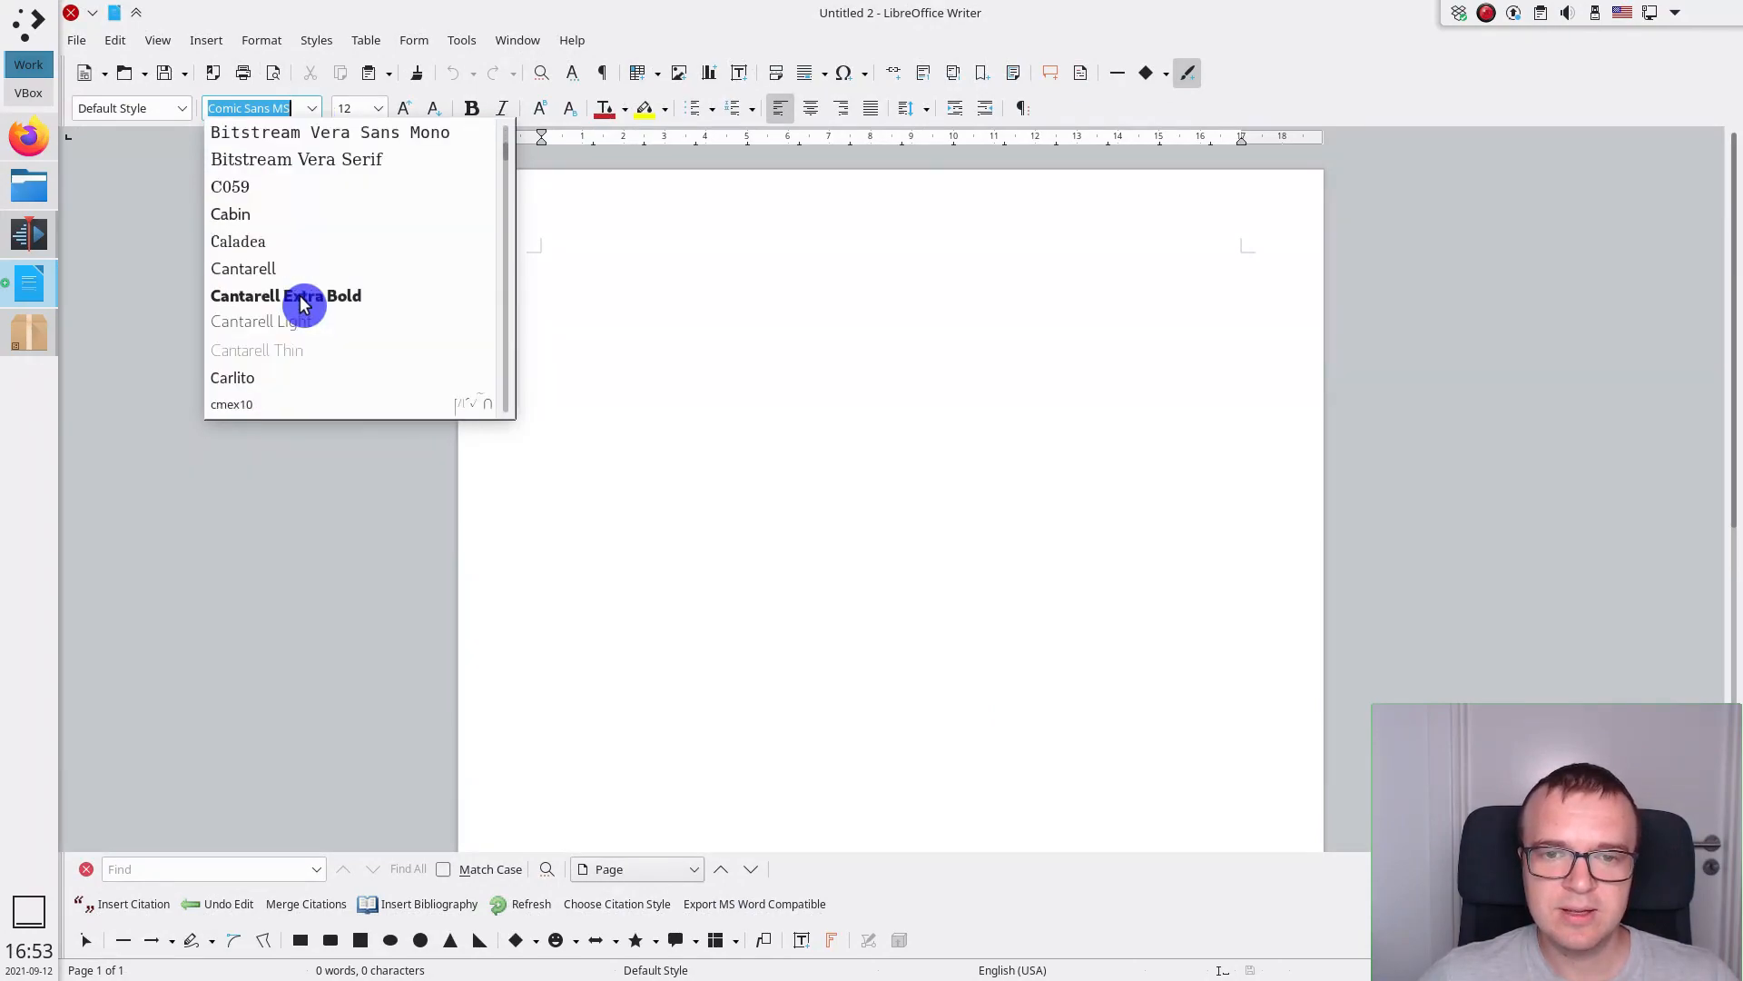
{"action": "mouse_move", "coordinate": [305, 351]}
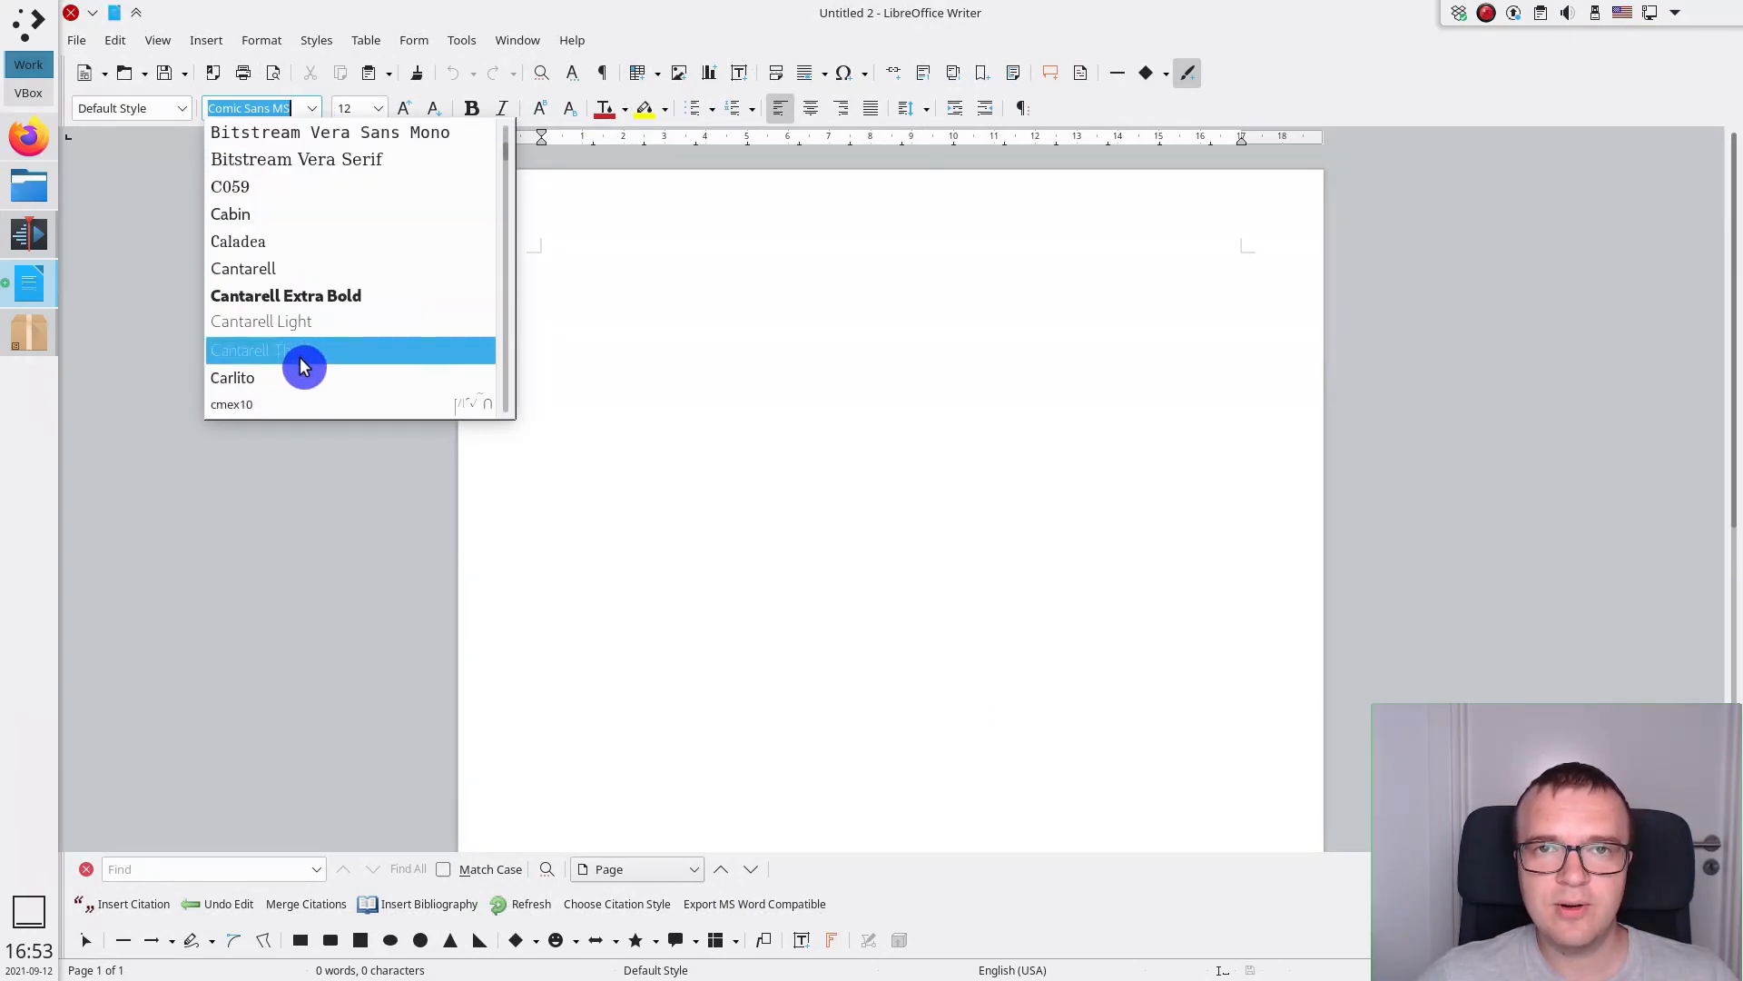
{"action": "left_click", "coordinate": [236, 240]}
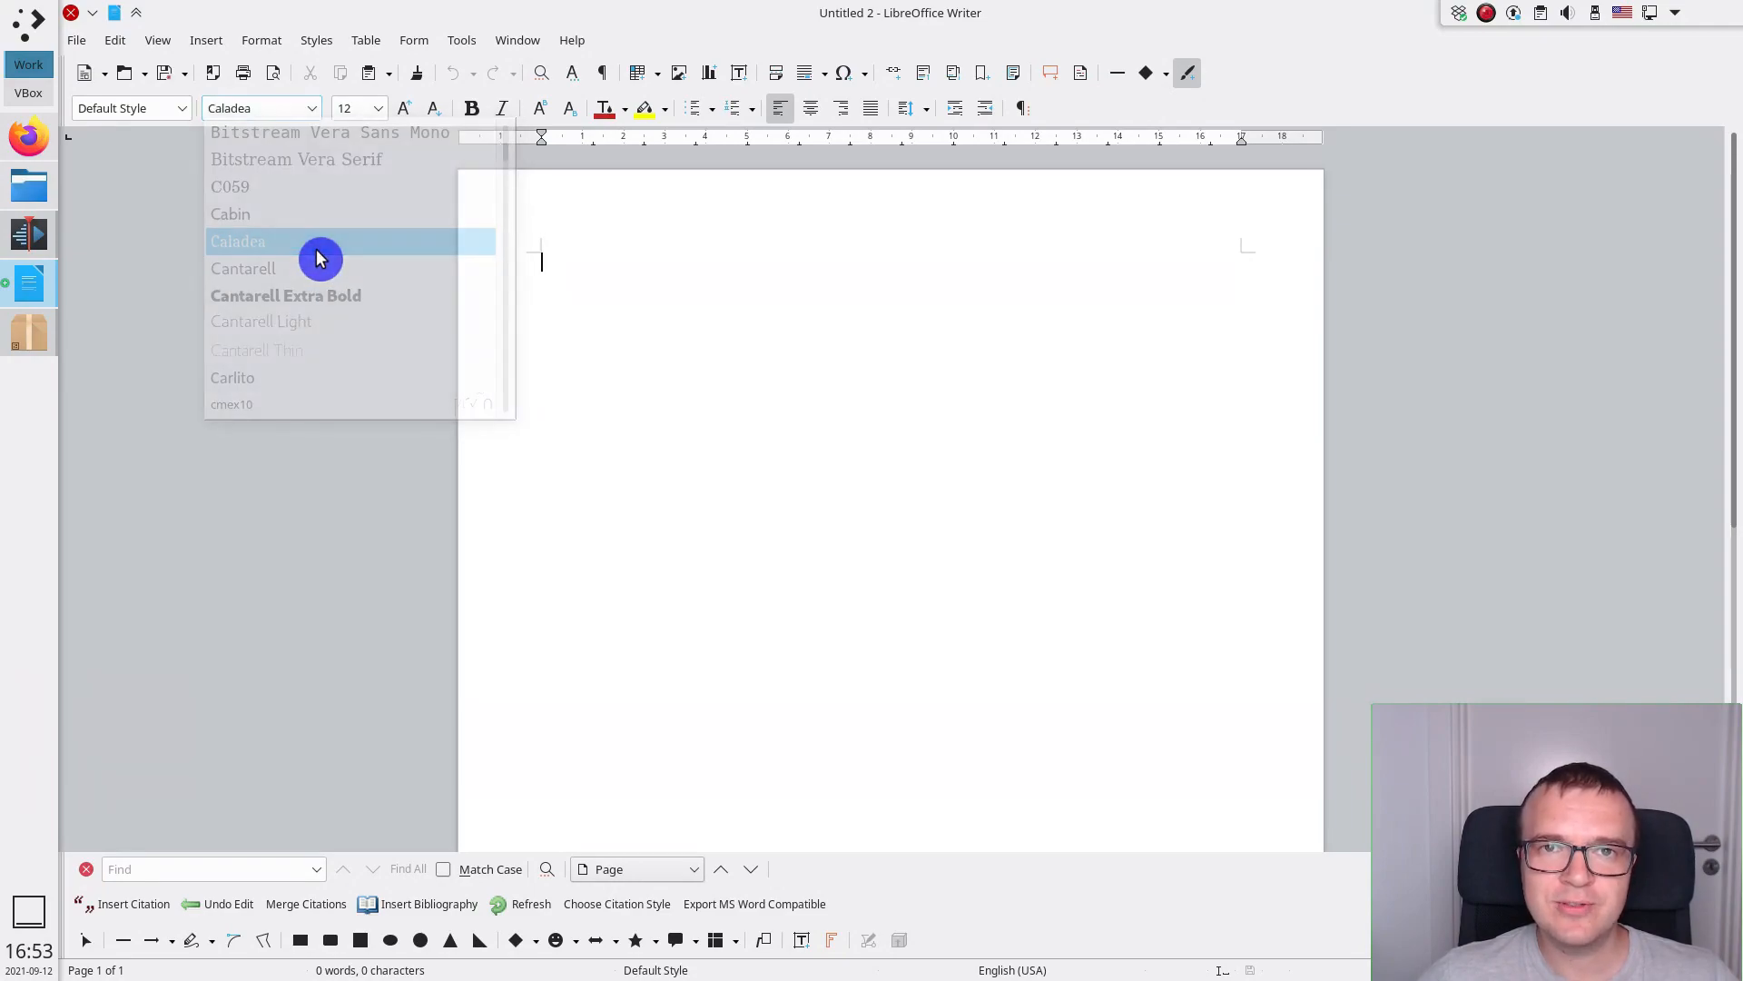
{"action": "left_click", "coordinate": [236, 240]}
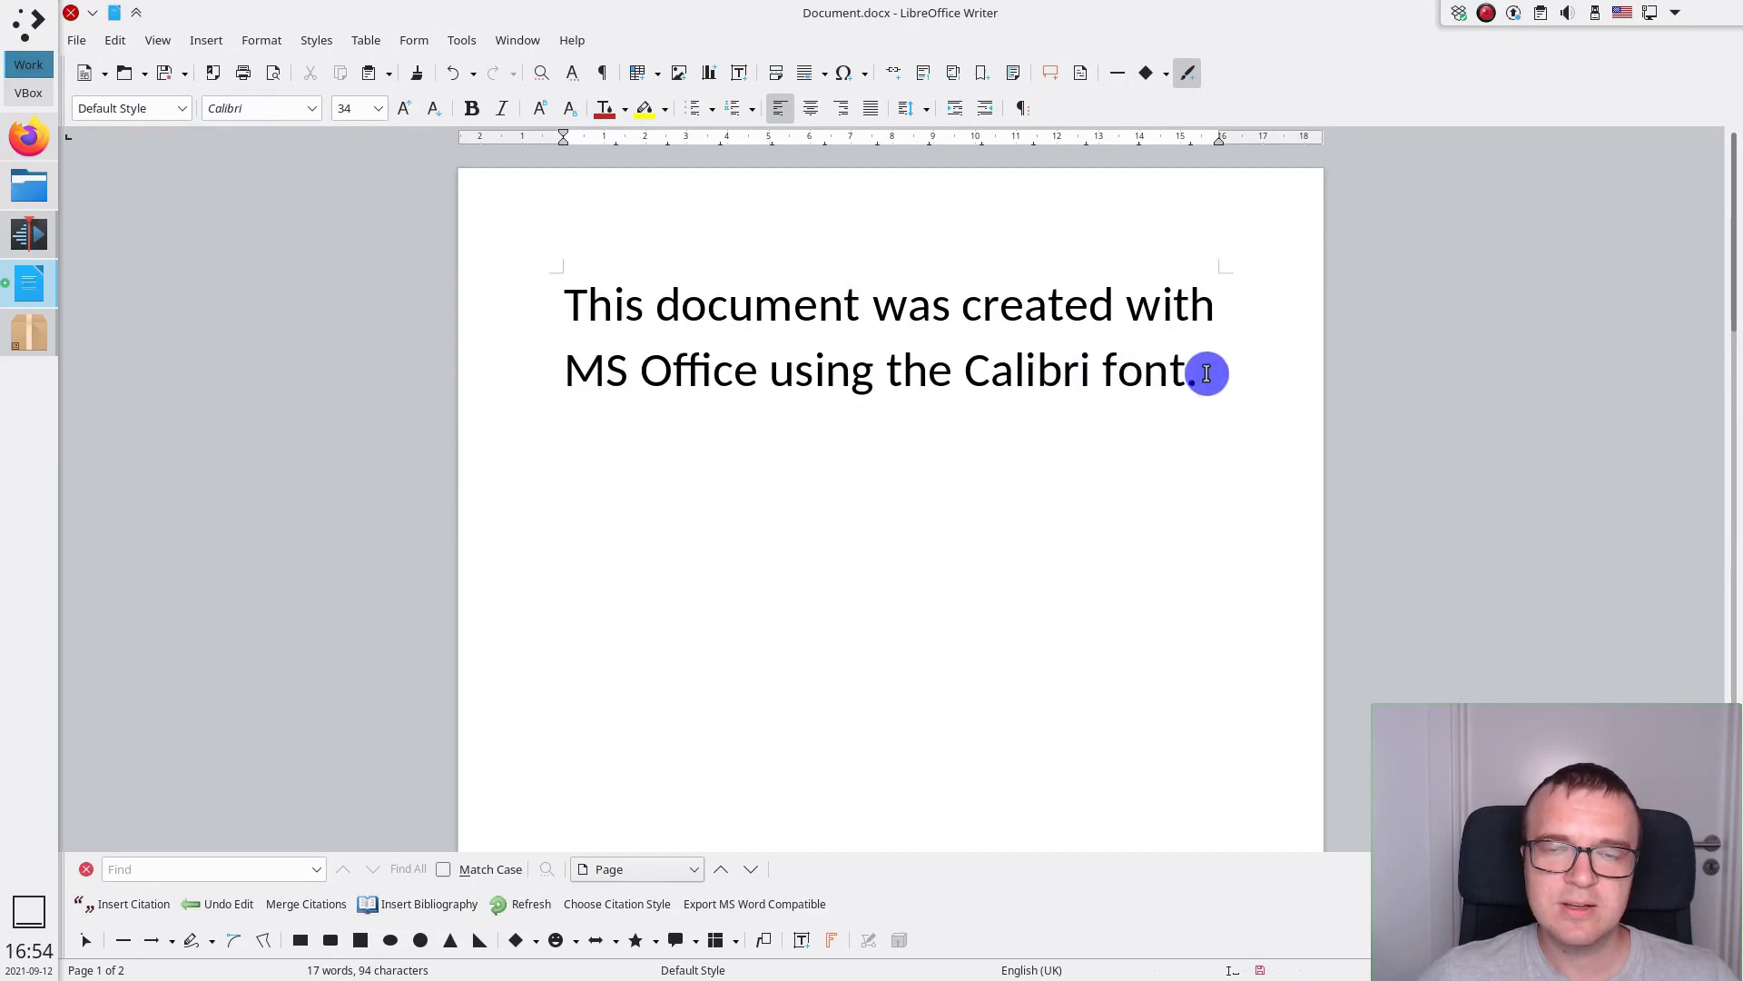
- Add the line 'Write new text here' to the Calibri document
{"action": "type", "text": "Write new"}
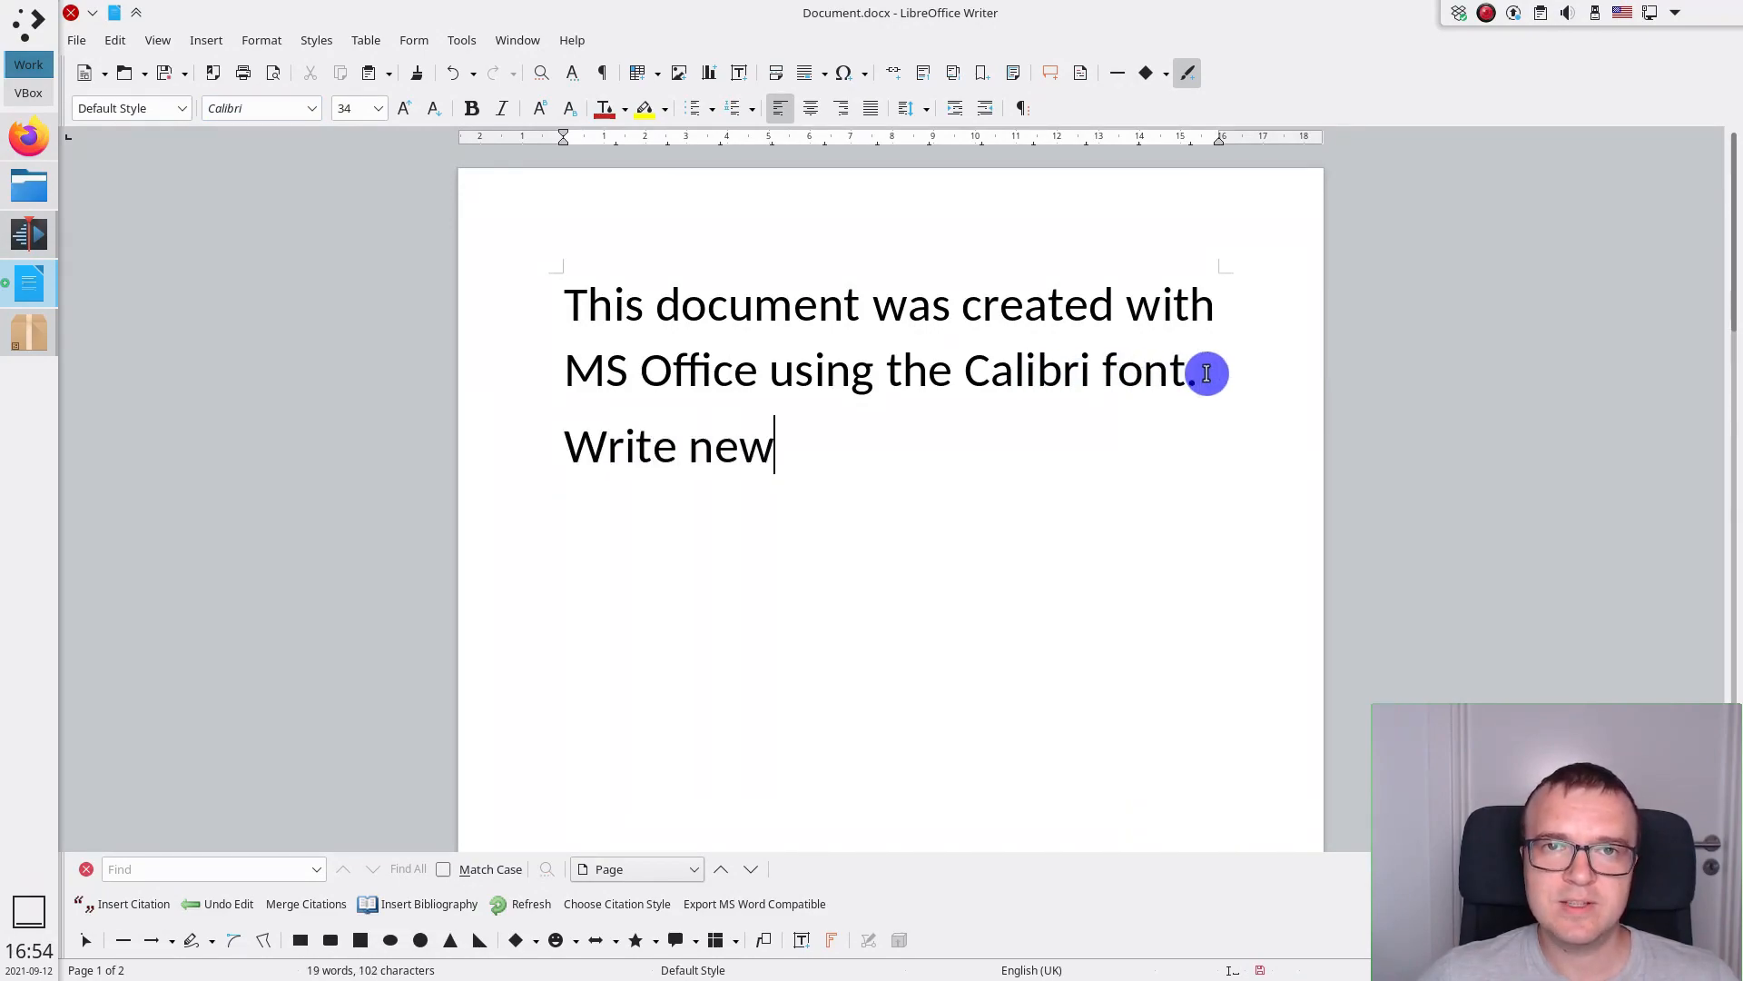
{"action": "type", "text": "text here"}
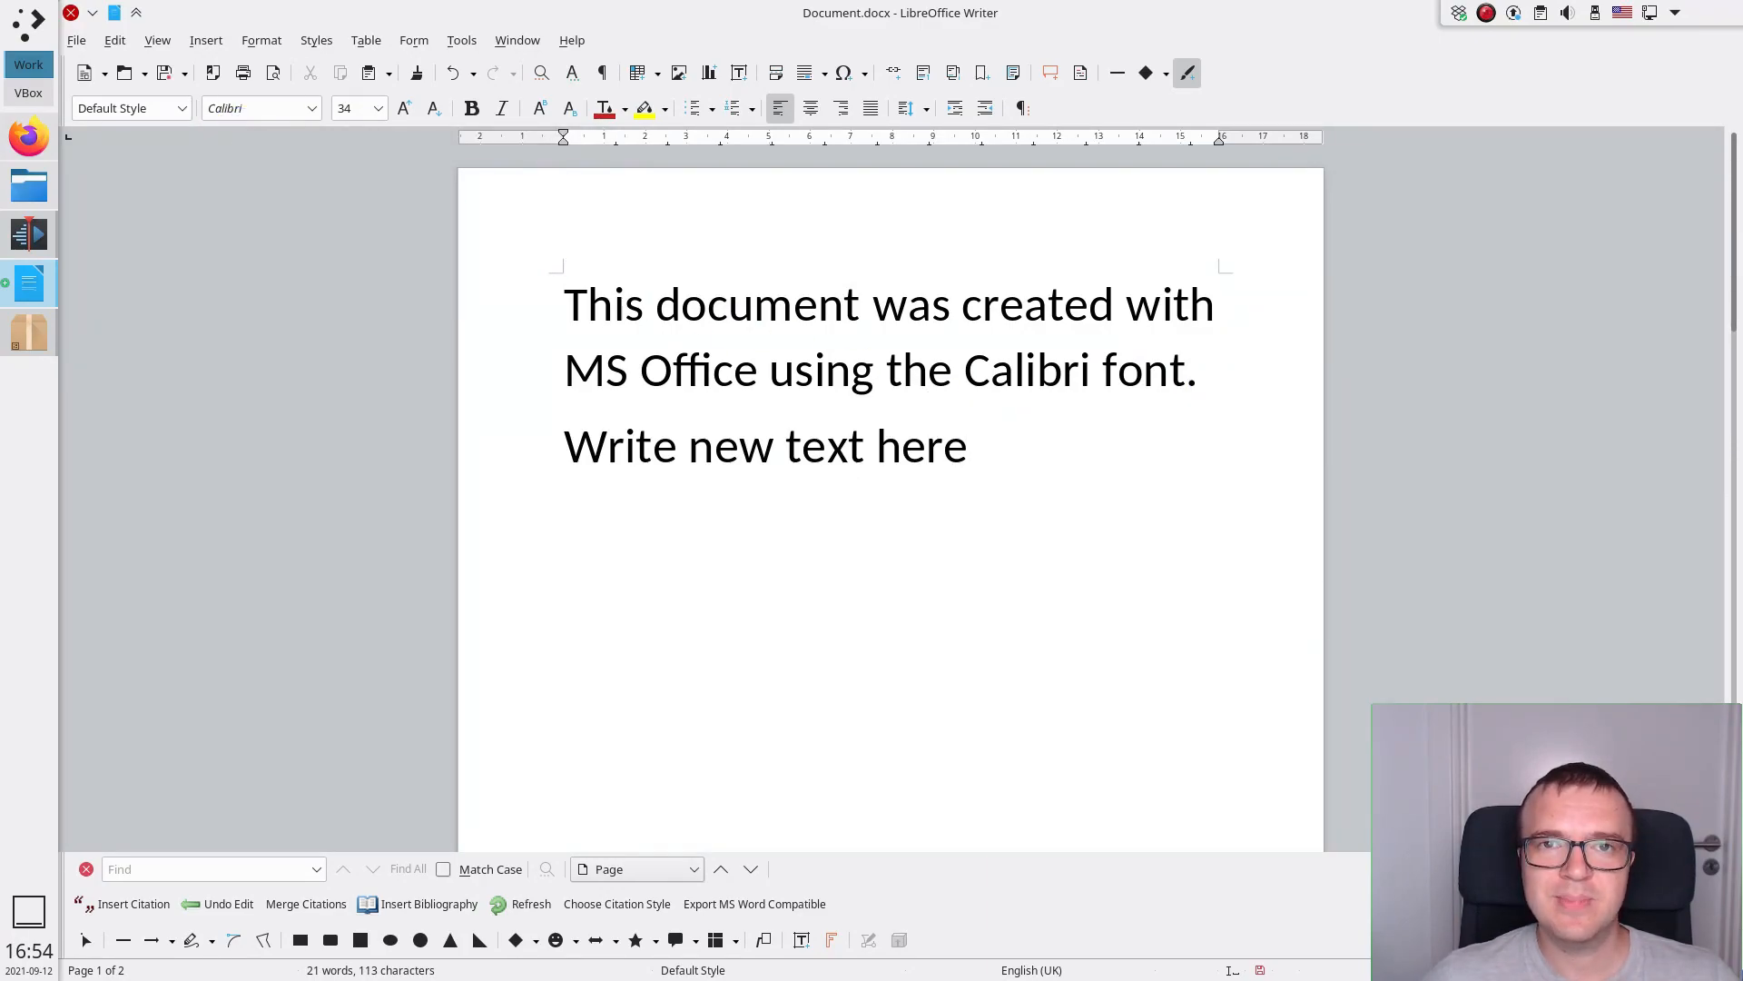
{"action": "scroll", "scroll_direction": "down", "scroll_amount": 3}
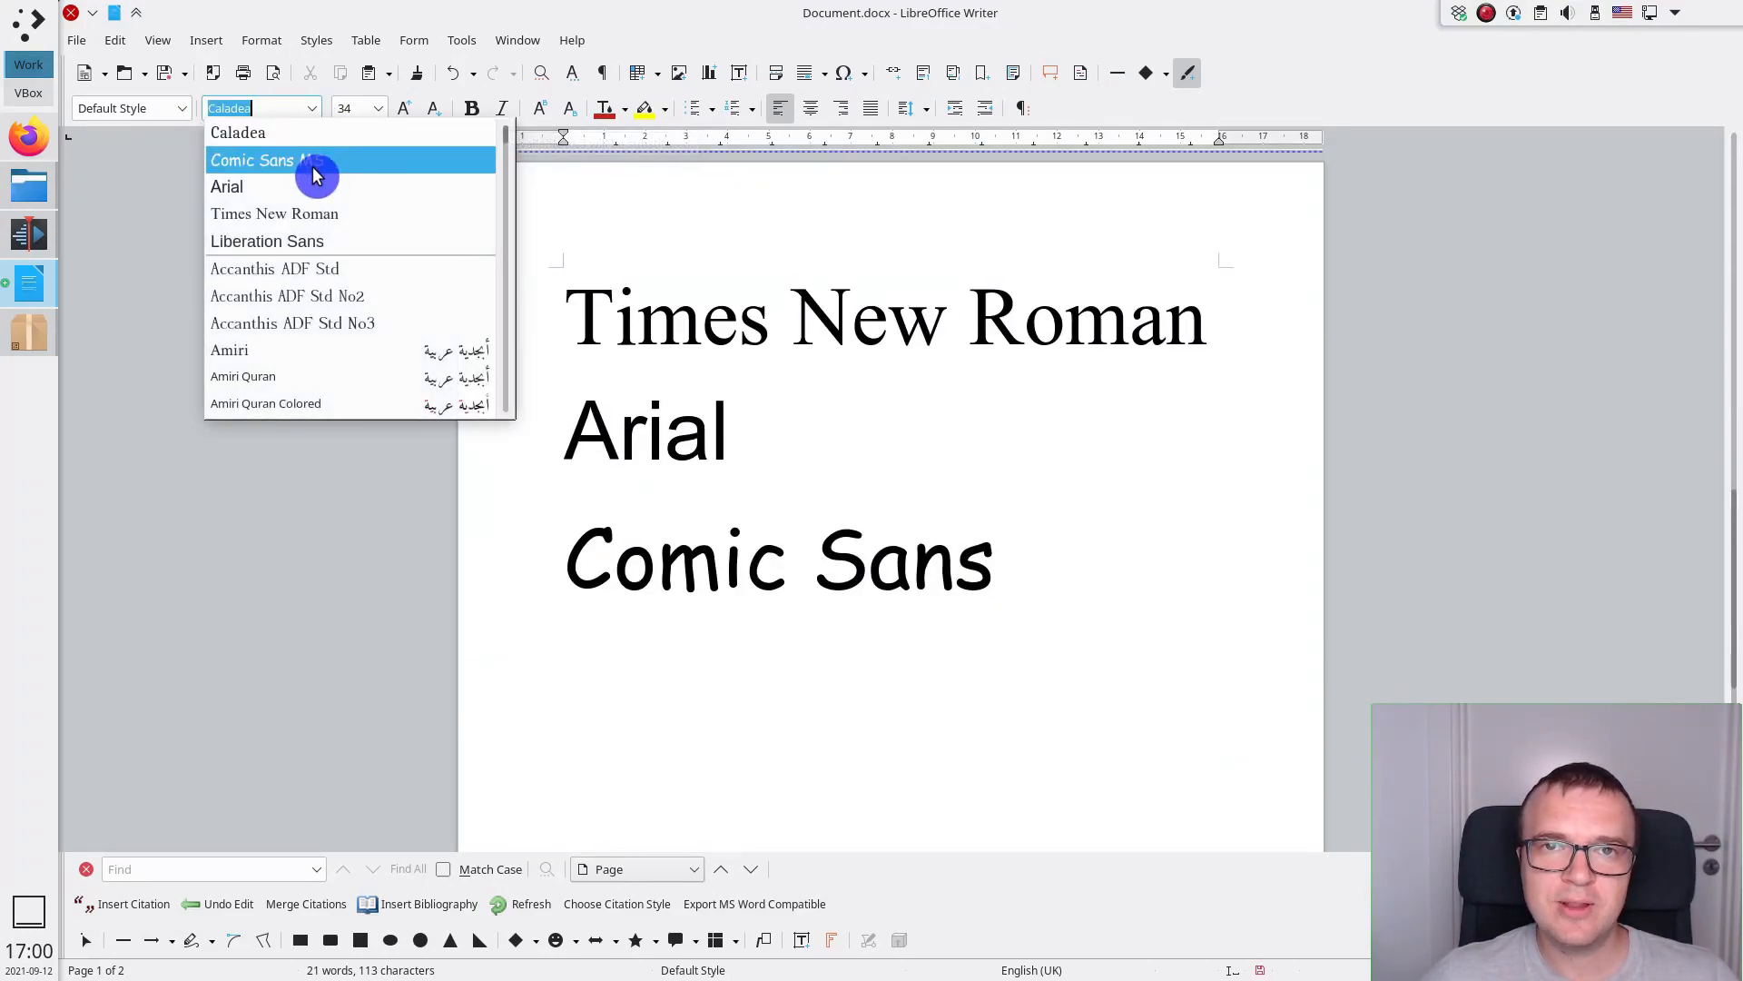
{"action": "mouse_move", "coordinate": [304, 178]}
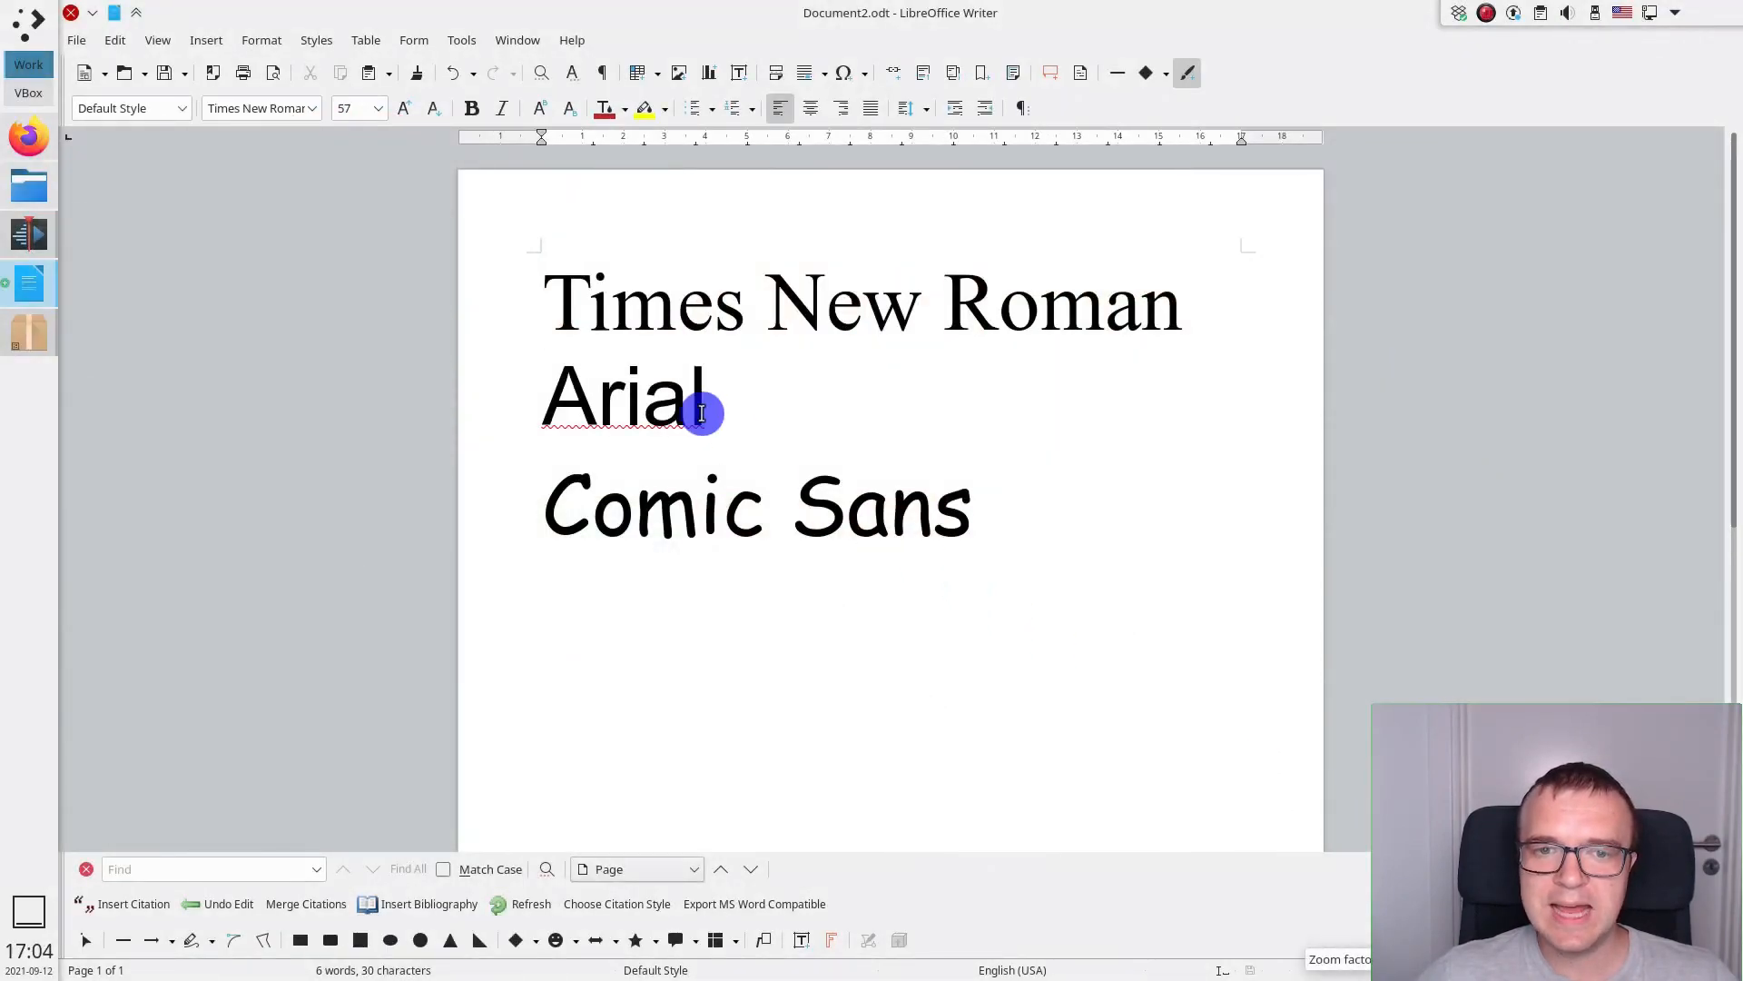
- Export the Times New Roman/Arial/Comic Sans sample to Document2.pdf
{"action": "left_click", "coordinate": [214, 72]}
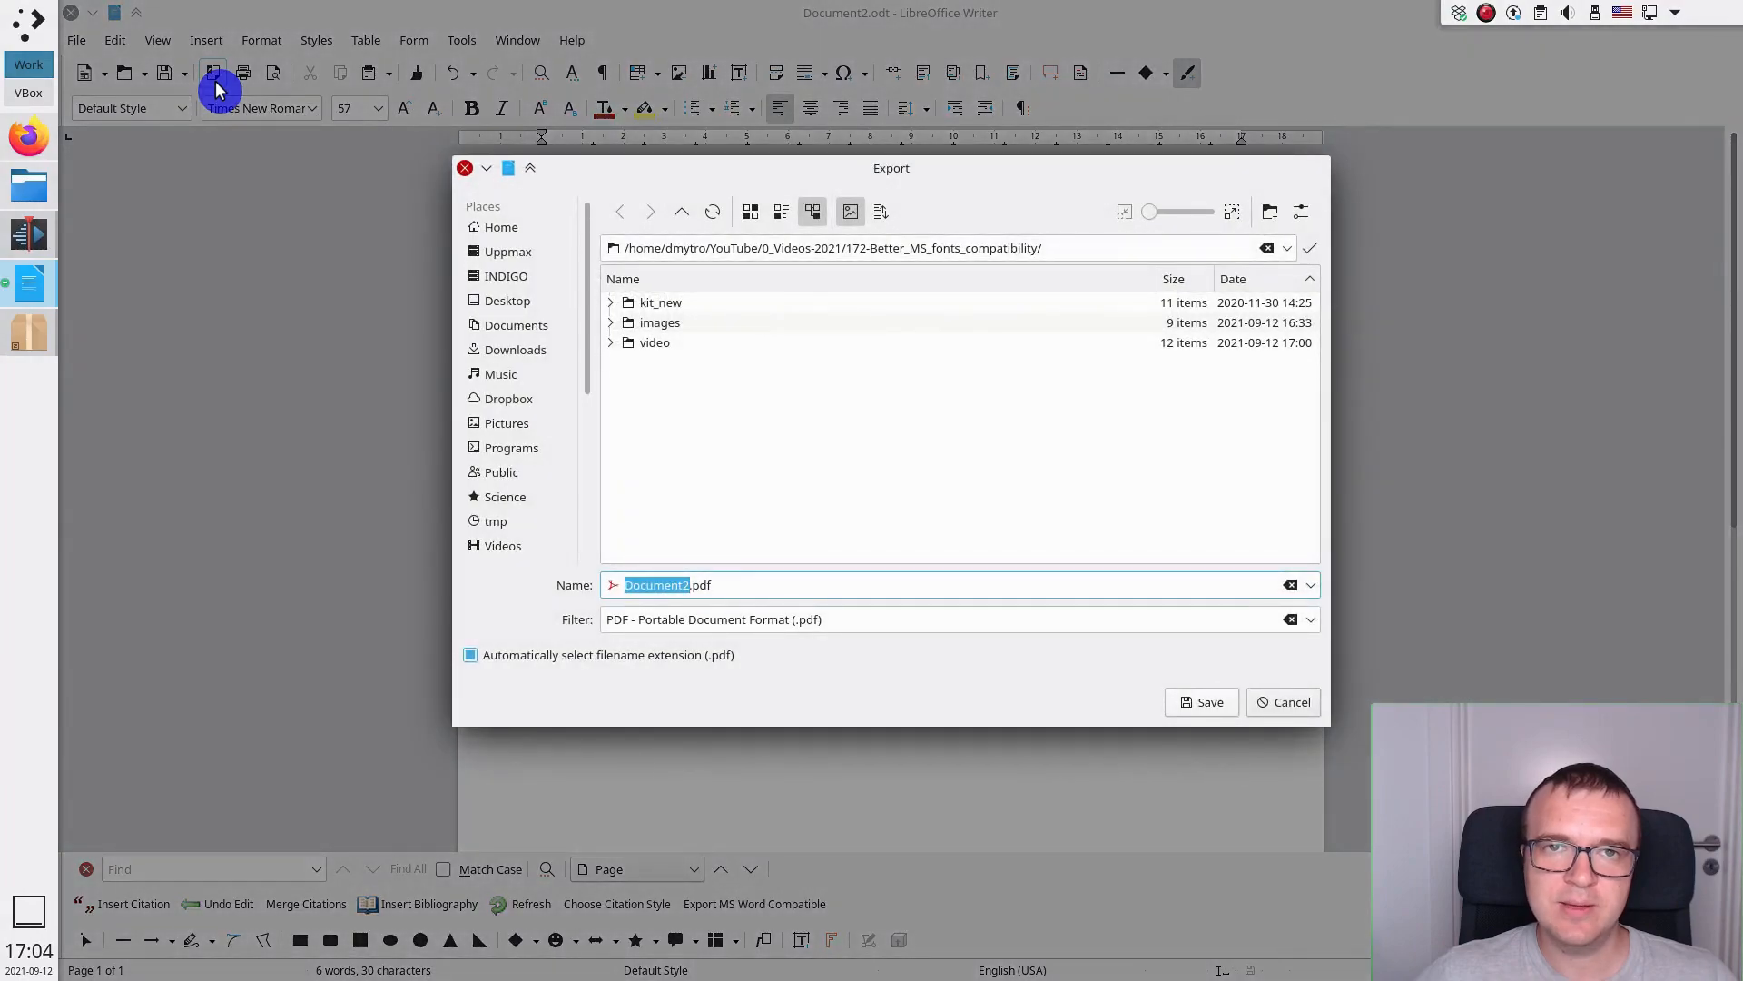
{"action": "left_click", "coordinate": [1200, 700]}
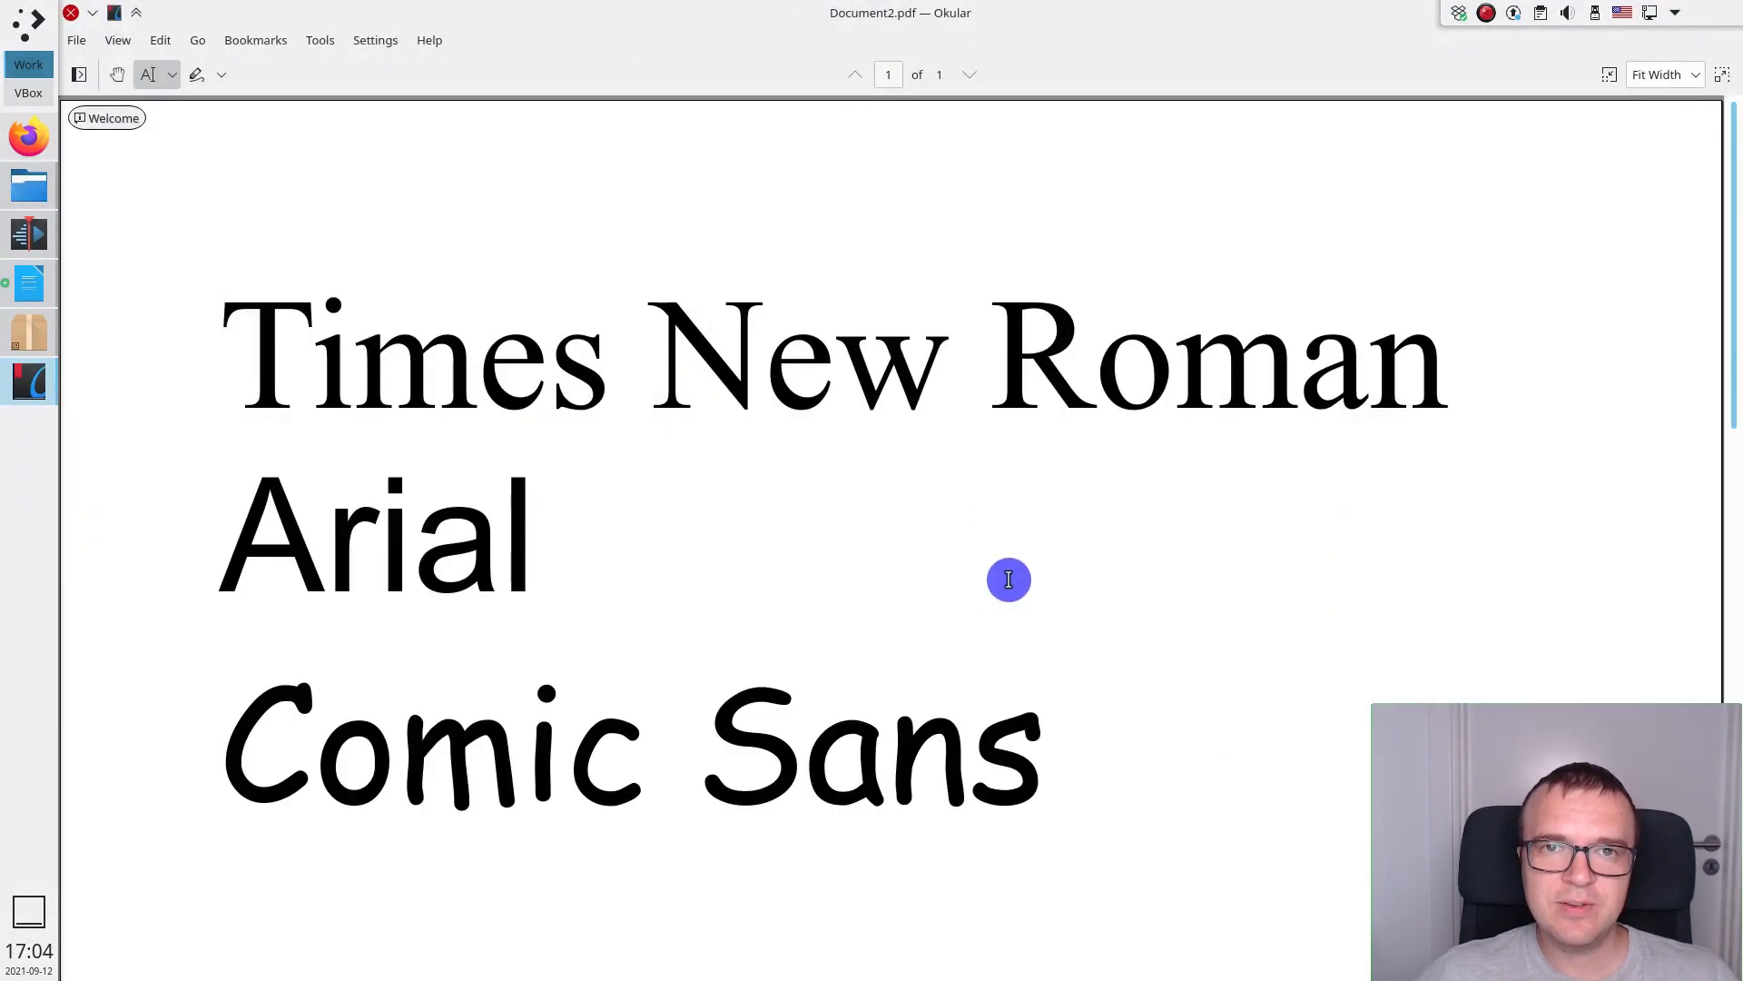
- View the font sample in Word Online, checking its File panel, then go to the OneDrive site
{"action": "left_click", "coordinate": [1663, 74]}
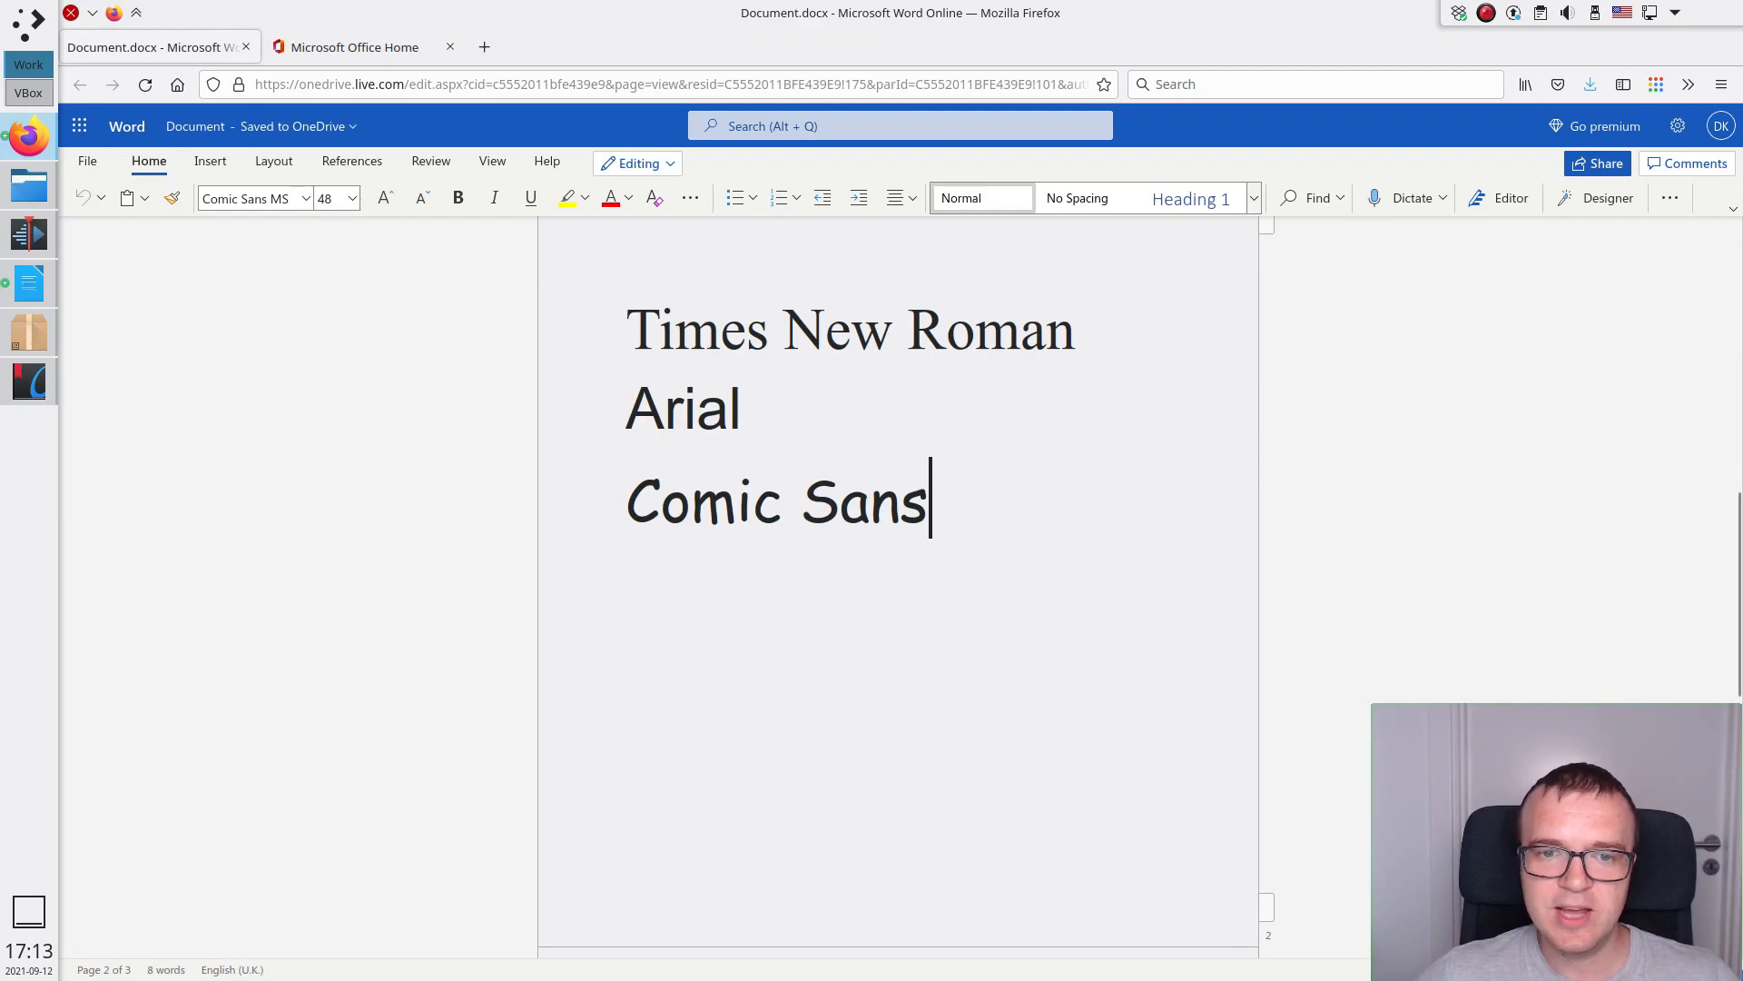
{"action": "left_click", "coordinate": [87, 162]}
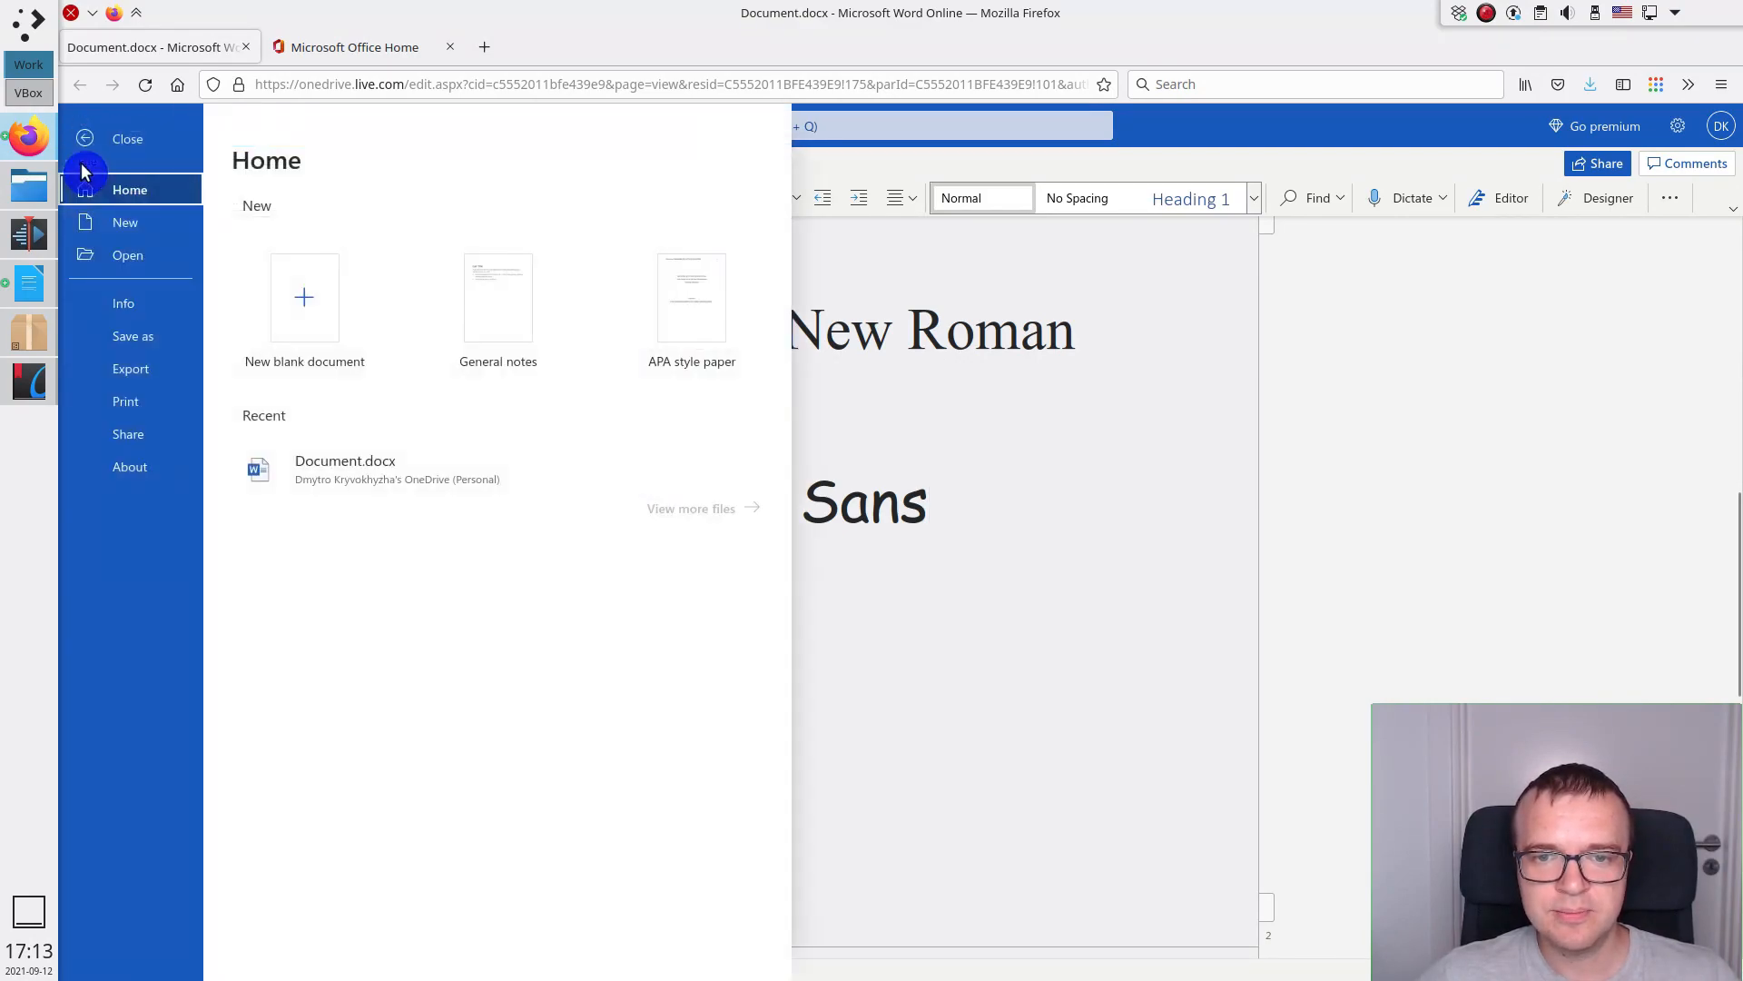
{"action": "left_click", "coordinate": [127, 138]}
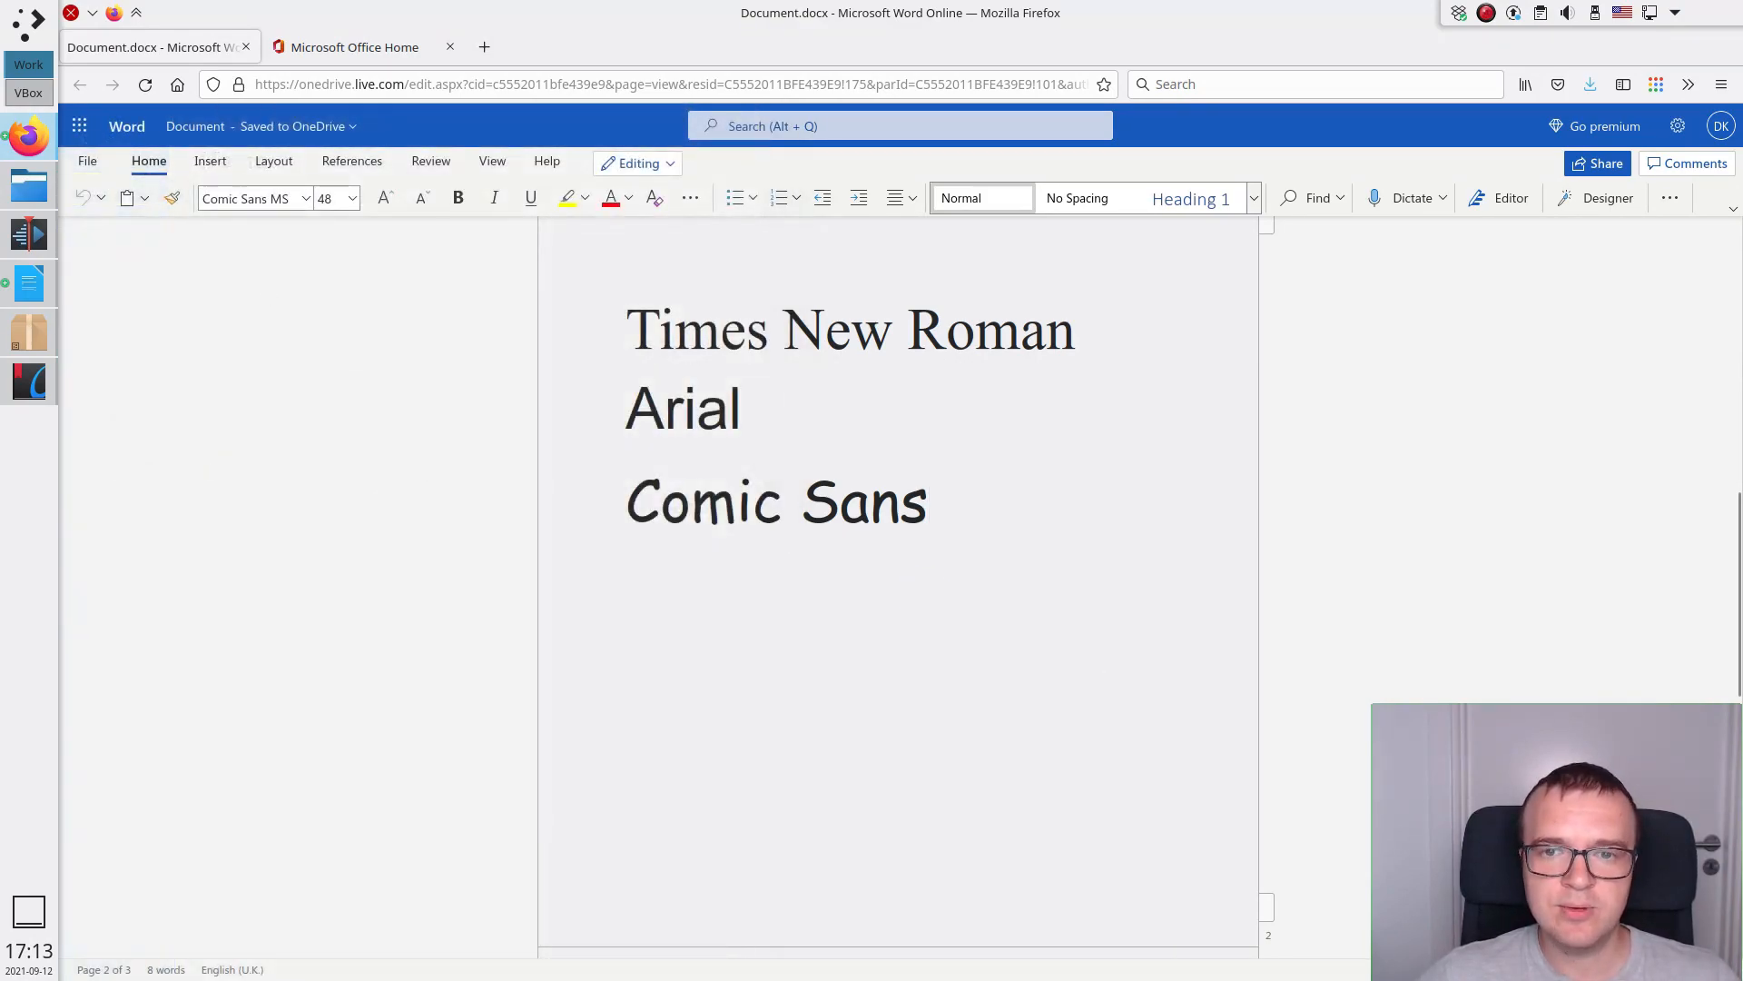
{"action": "left_click", "coordinate": [356, 47]}
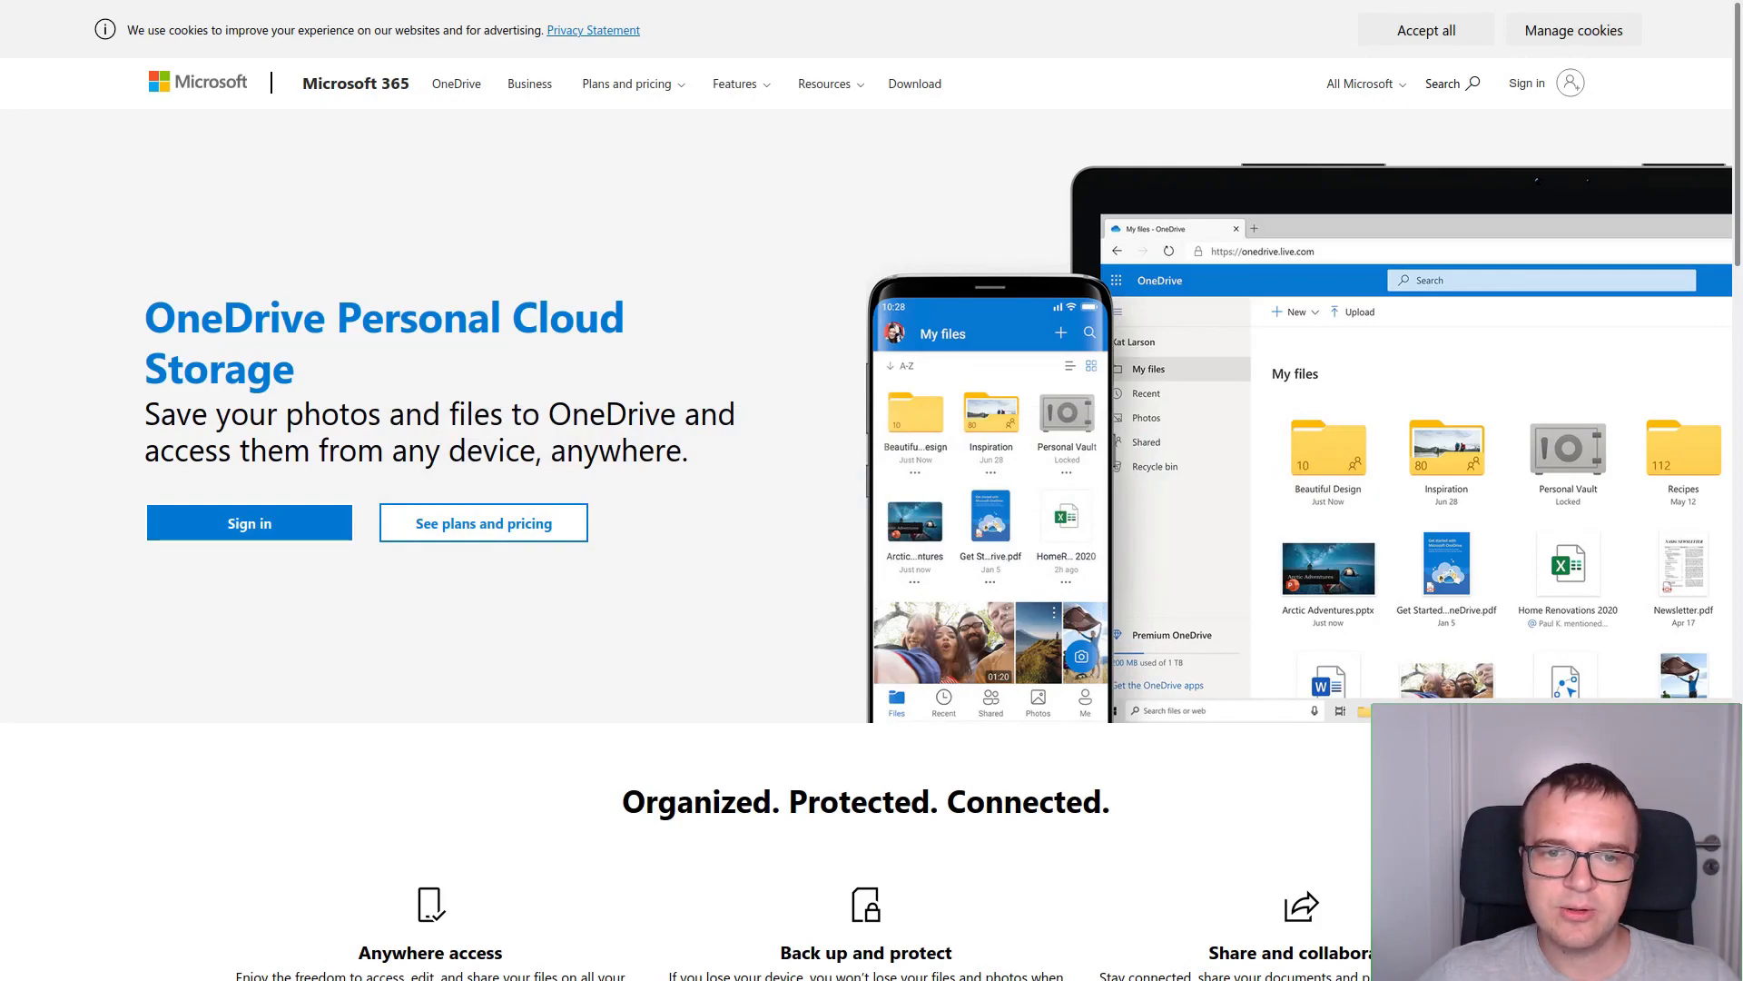
- On Office Home with the recent Document listed, start 'Upload and open…' and cancel the upload dialog
{"action": "left_click", "coordinate": [355, 47]}
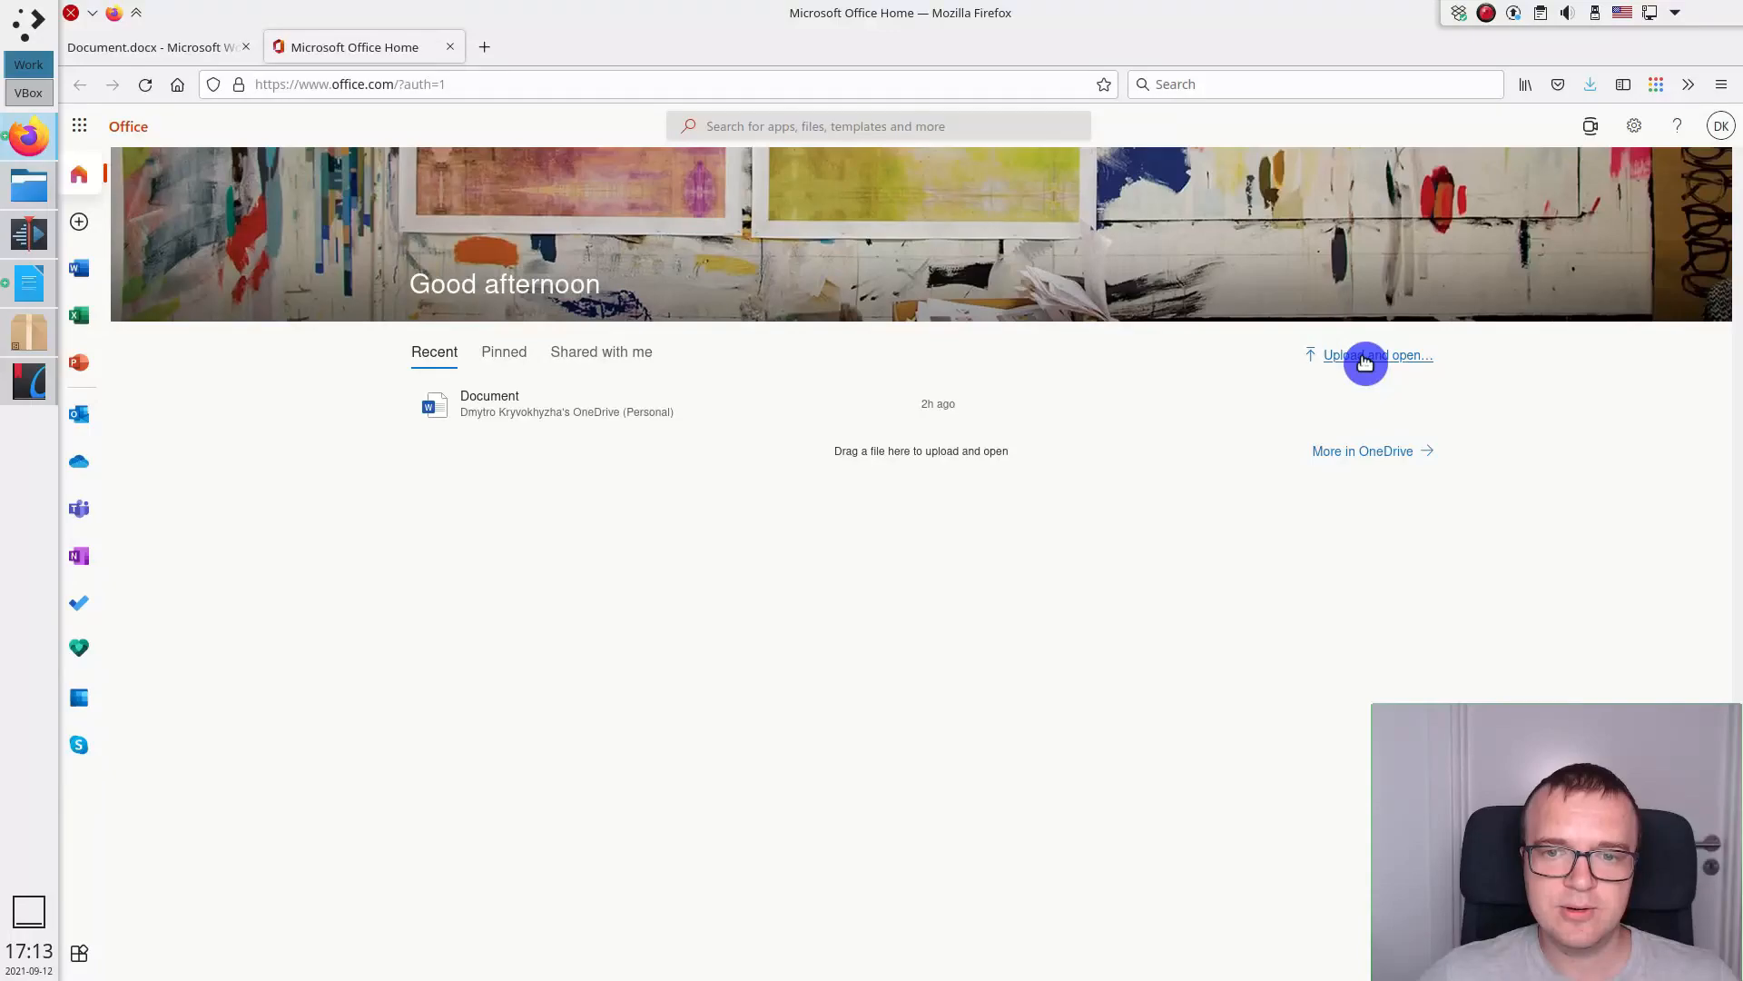
{"action": "left_click", "coordinate": [1376, 354]}
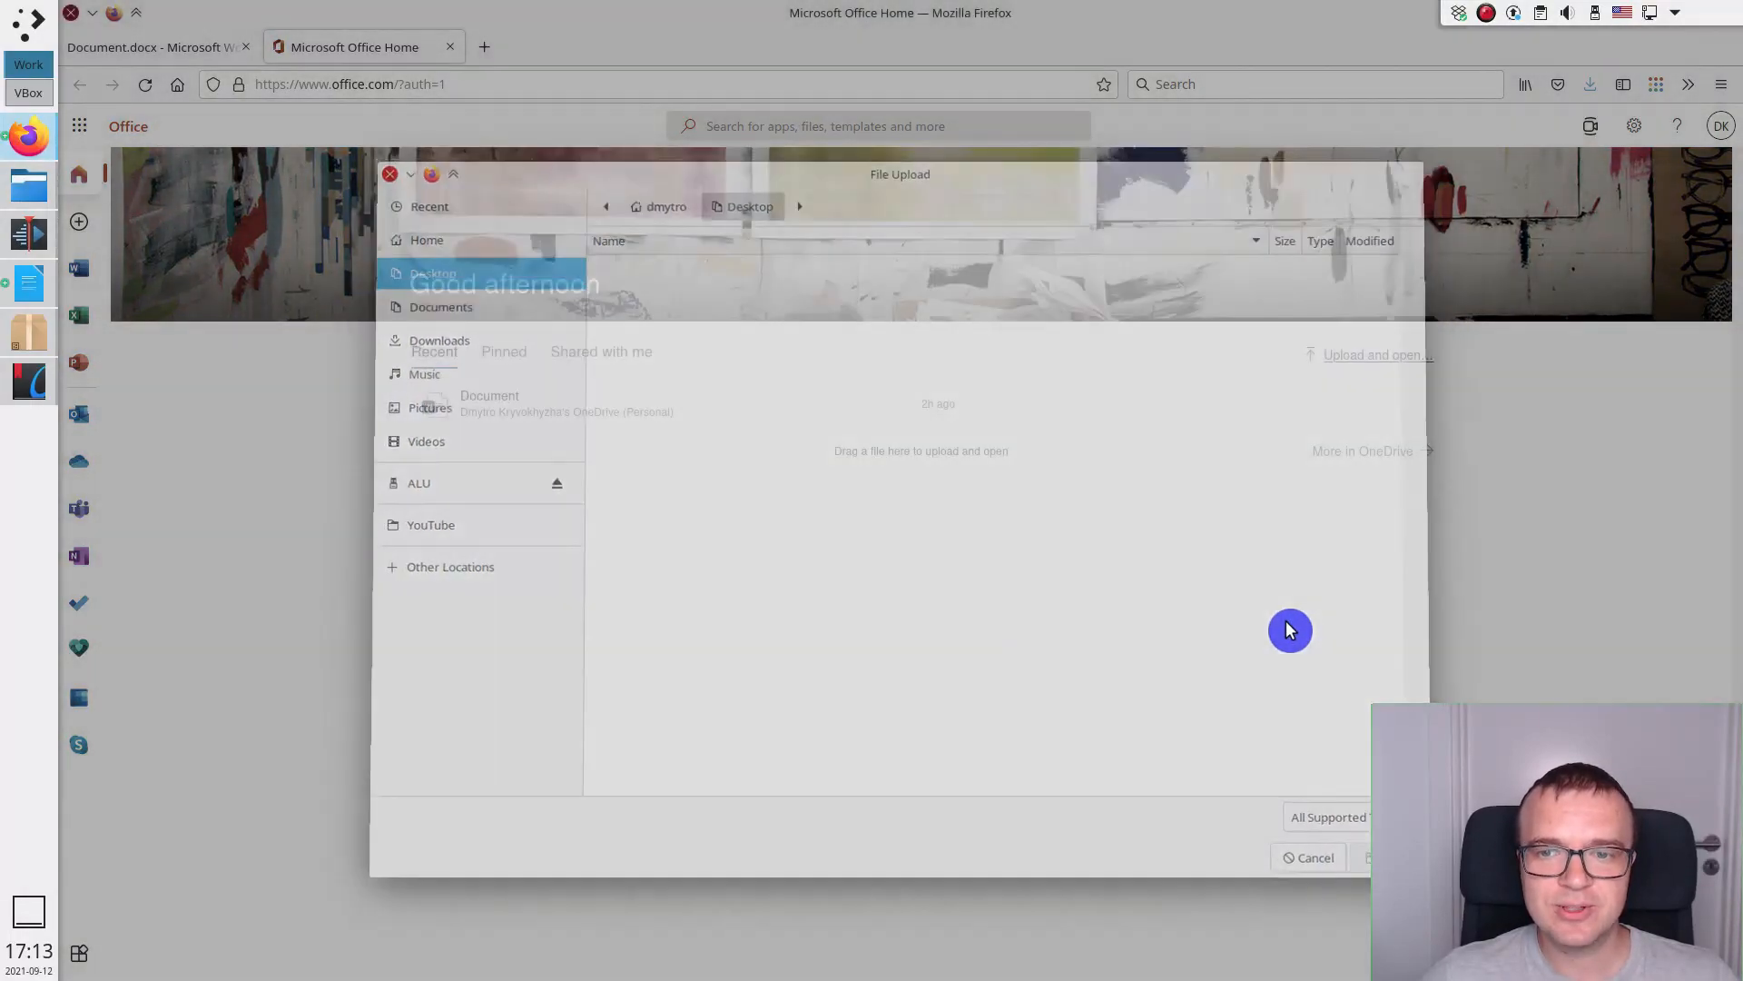
{"action": "left_click", "coordinate": [1307, 857]}
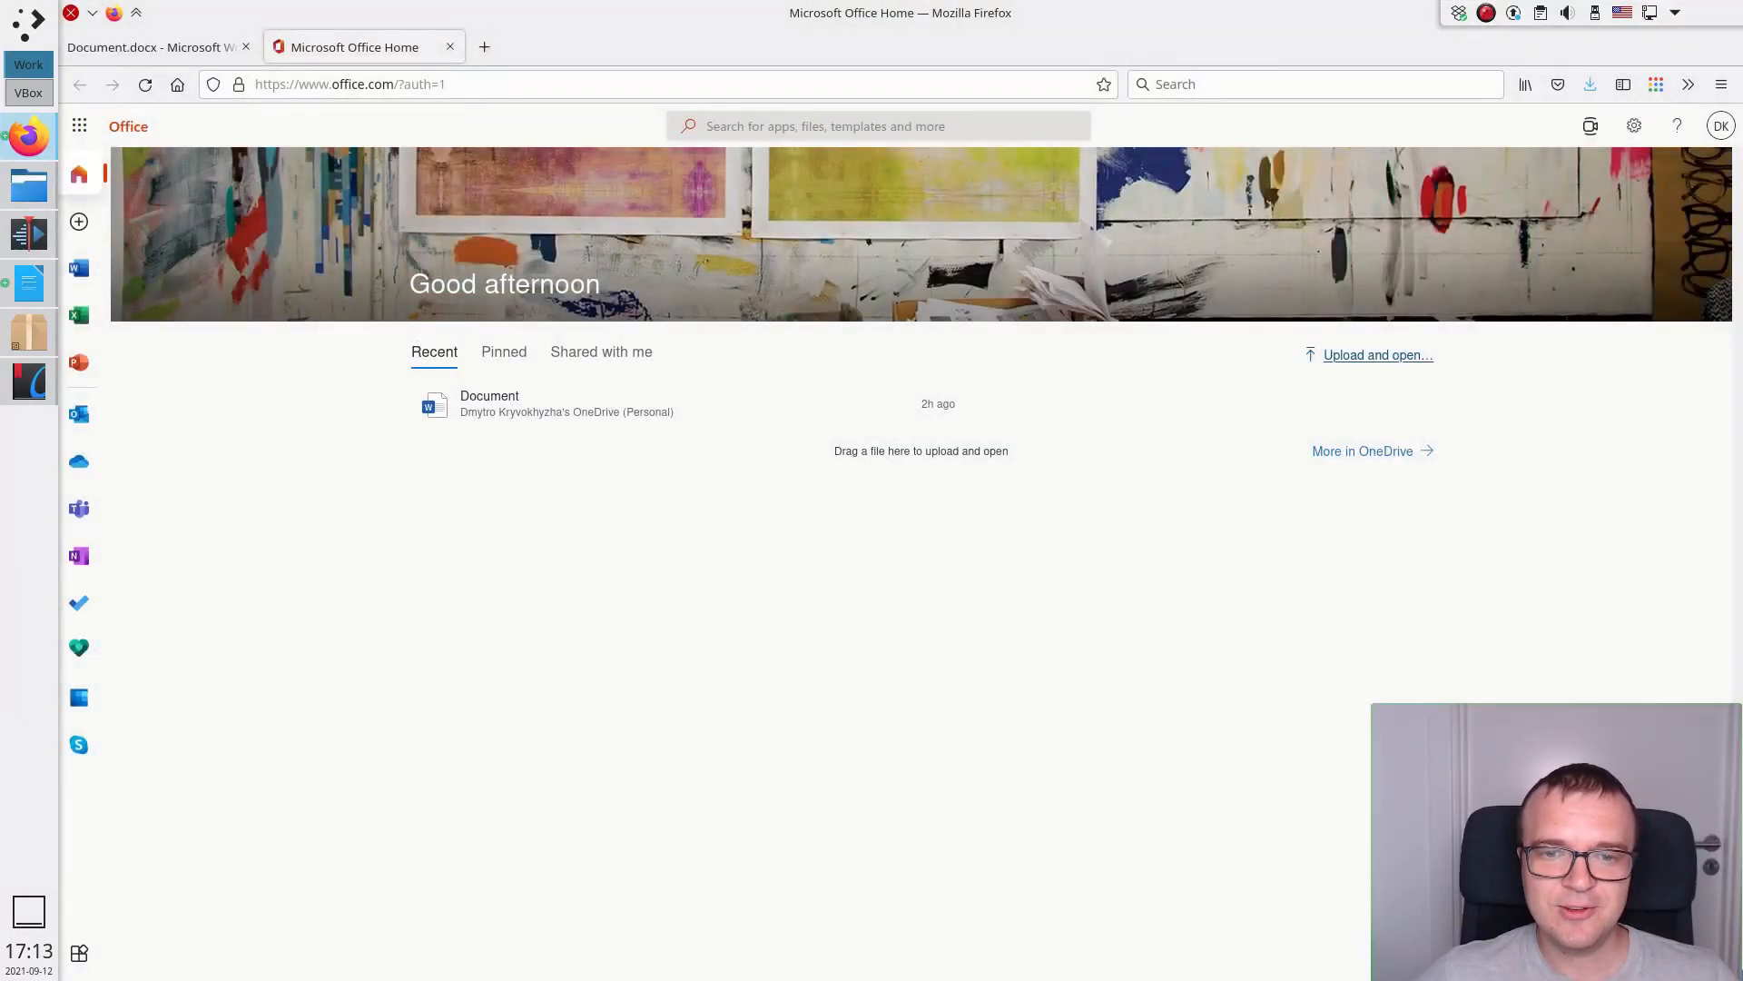